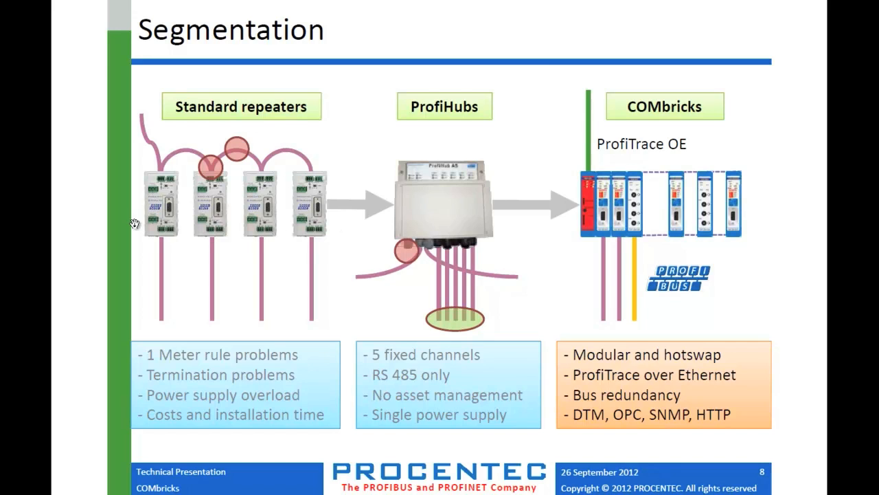
mouse_move(321, 180)
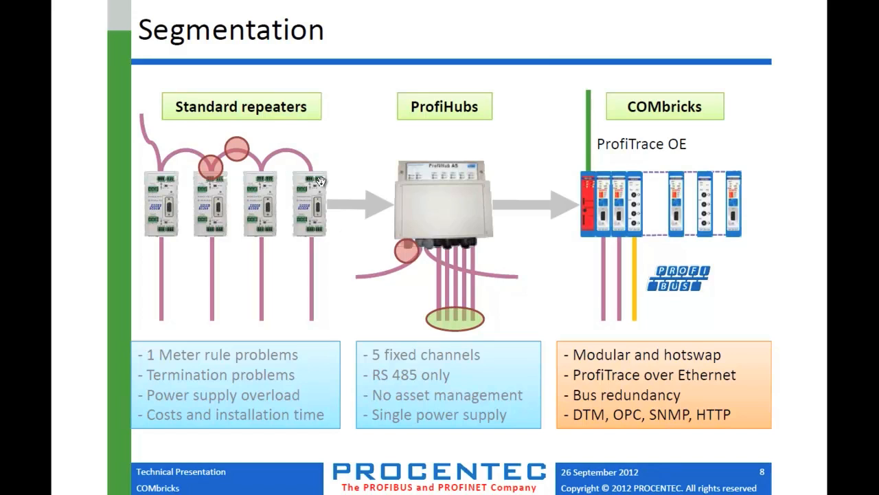
mouse_move(246, 178)
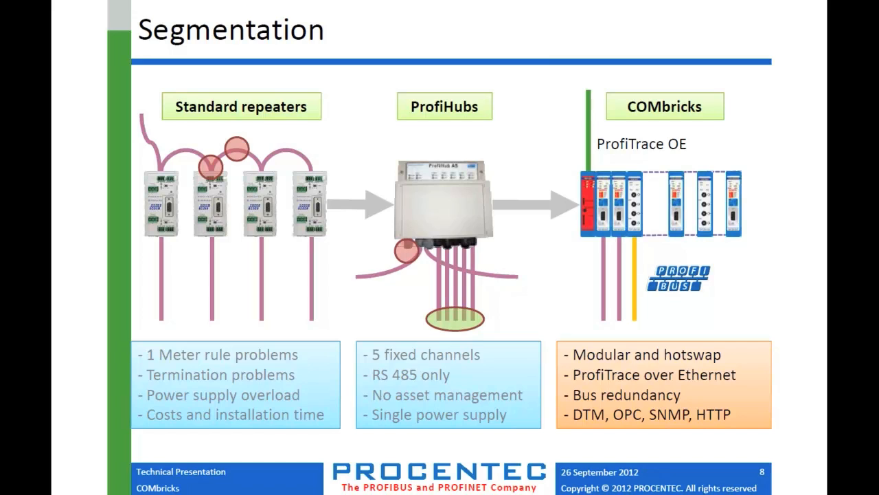
mouse_move(441, 208)
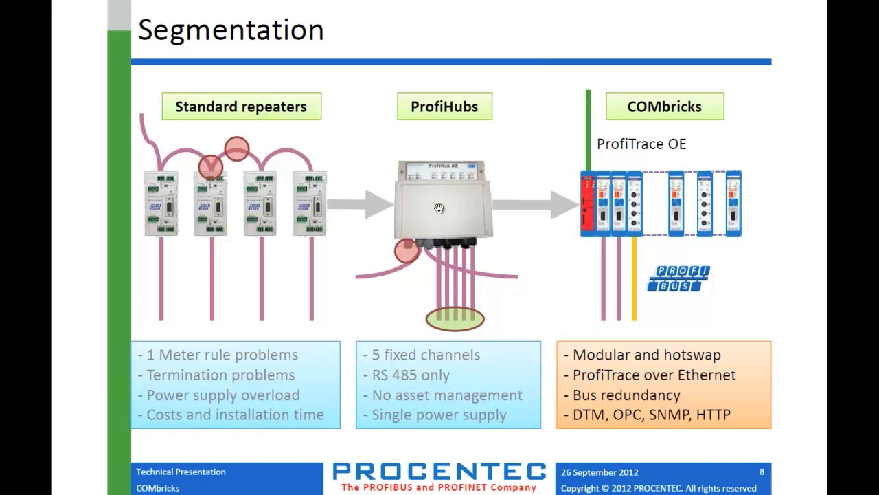
mouse_move(413, 207)
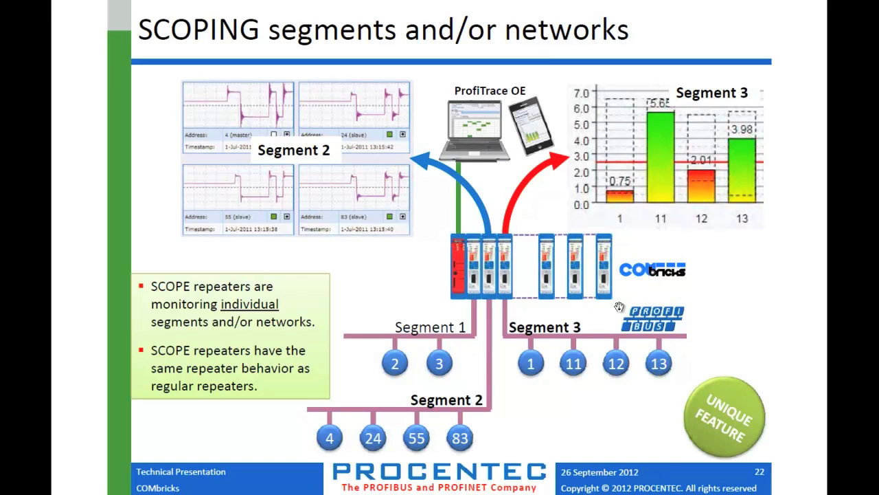
mouse_move(492, 326)
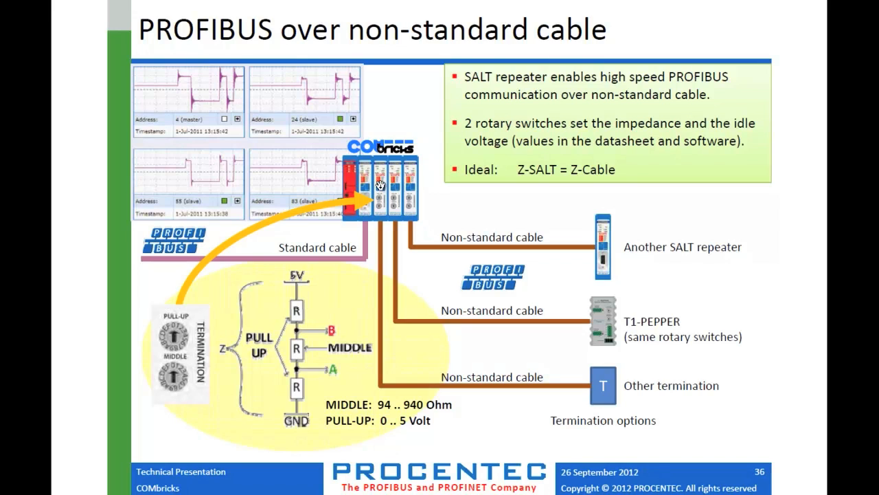
mouse_move(304, 300)
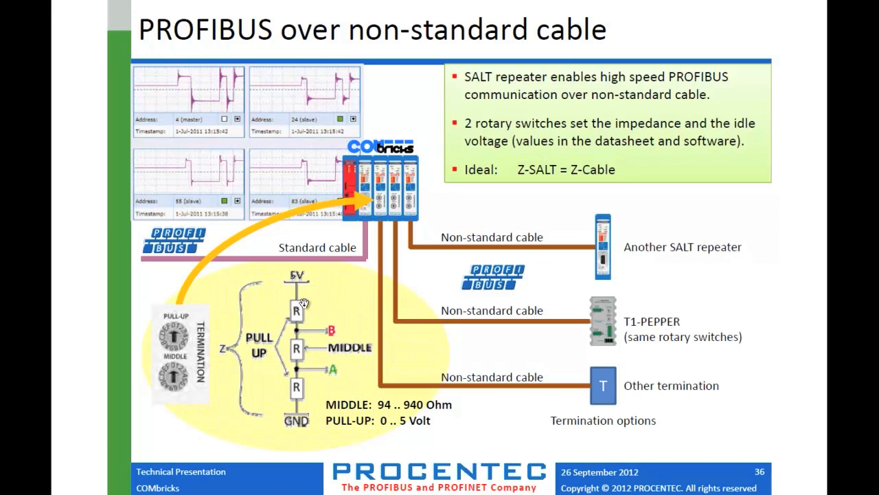
mouse_move(266, 176)
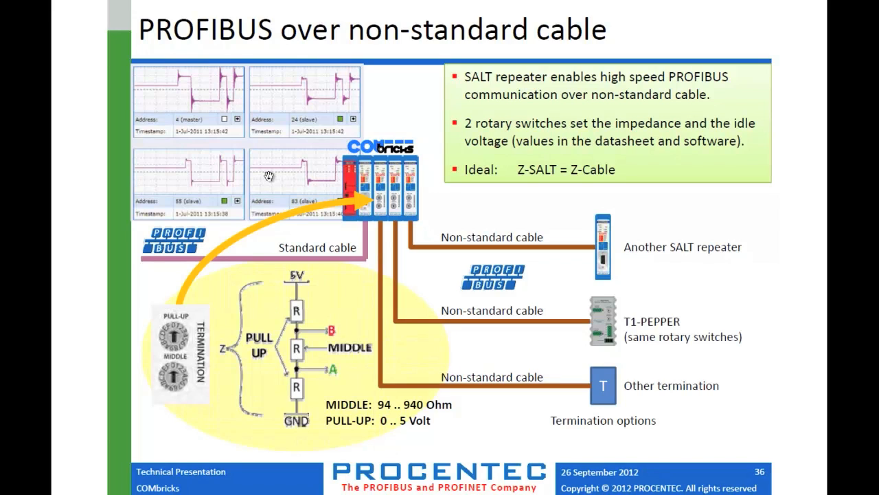
mouse_move(261, 90)
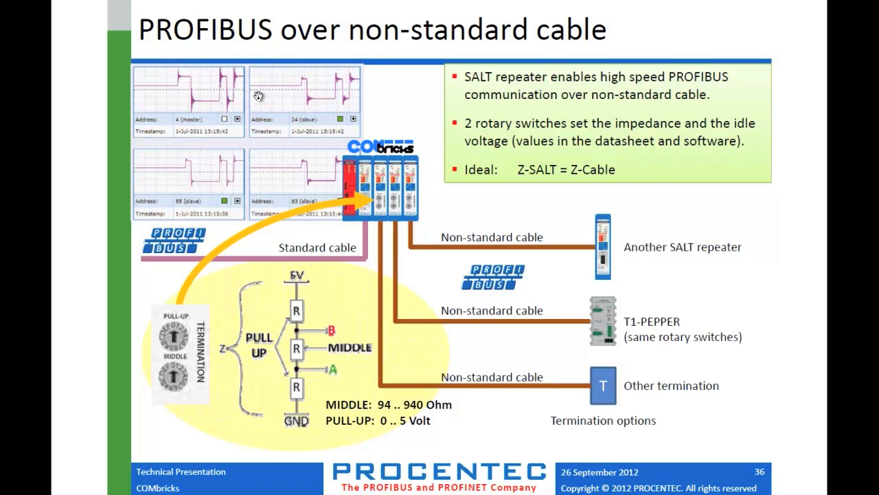
mouse_move(256, 89)
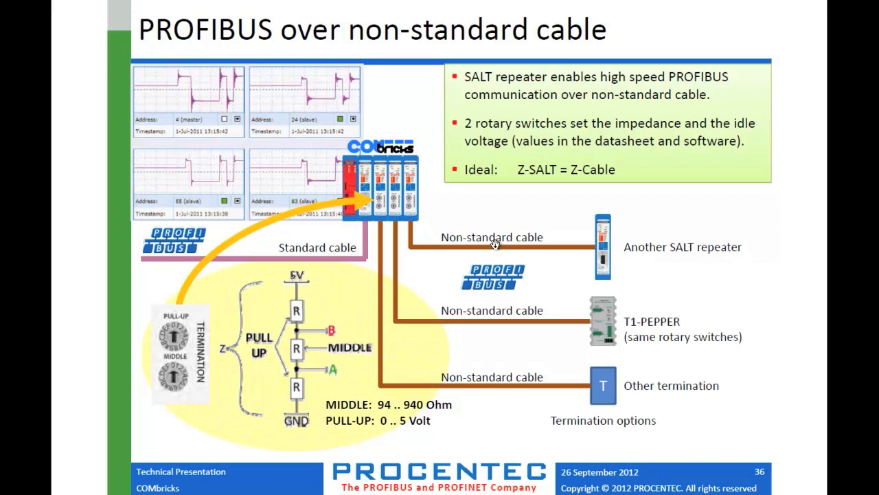
mouse_move(447, 257)
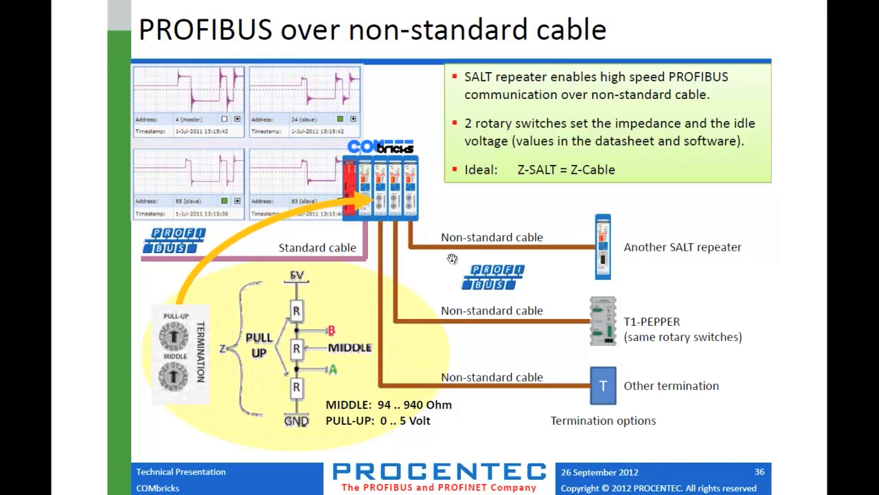
mouse_move(437, 254)
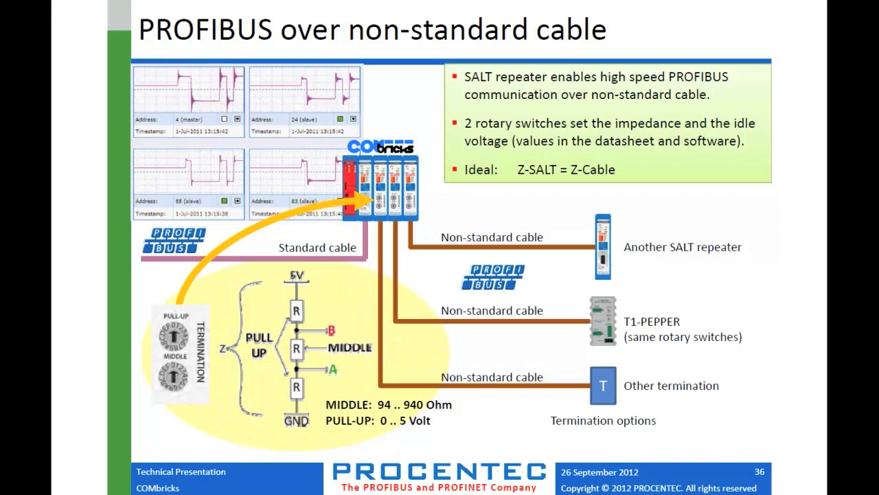
mouse_move(479, 226)
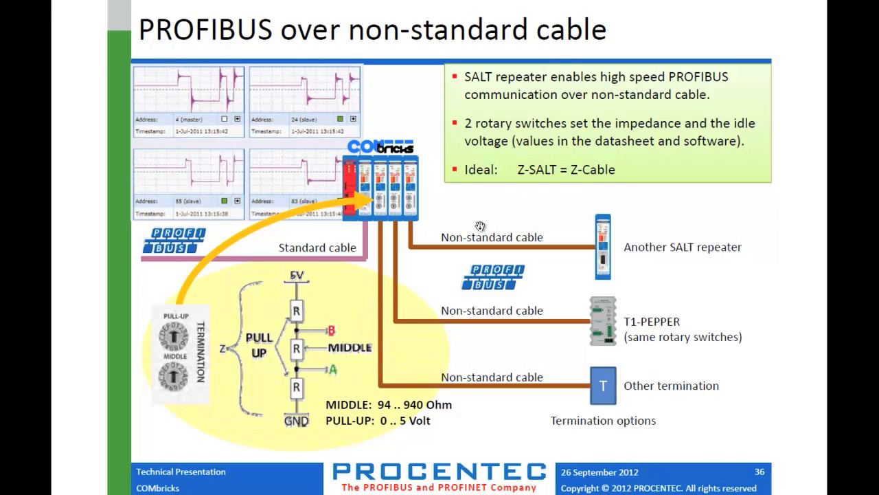
mouse_move(184, 336)
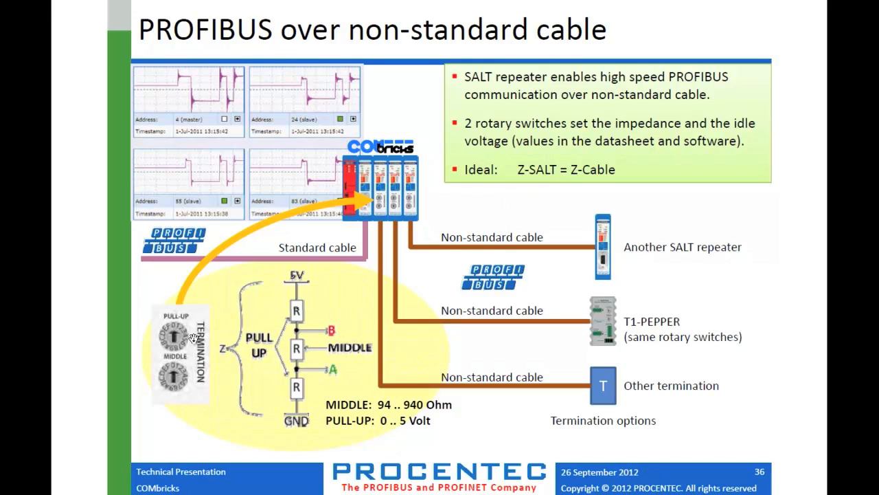
mouse_move(352, 354)
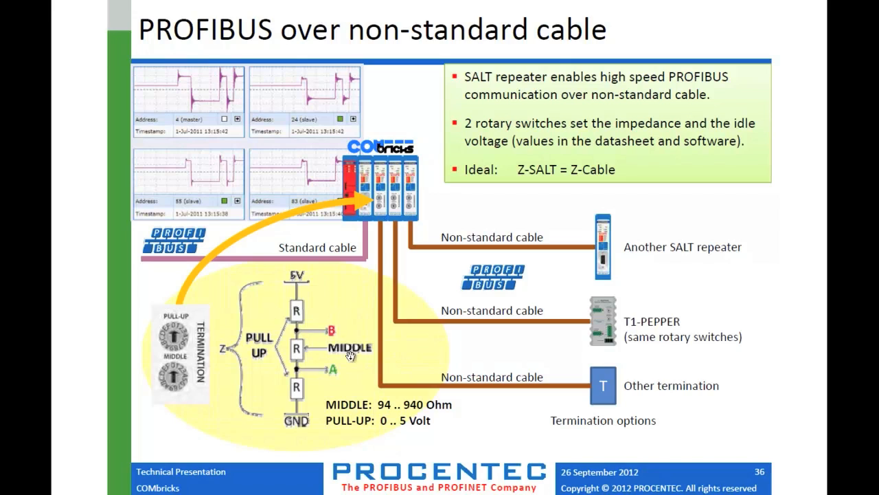
mouse_move(612, 241)
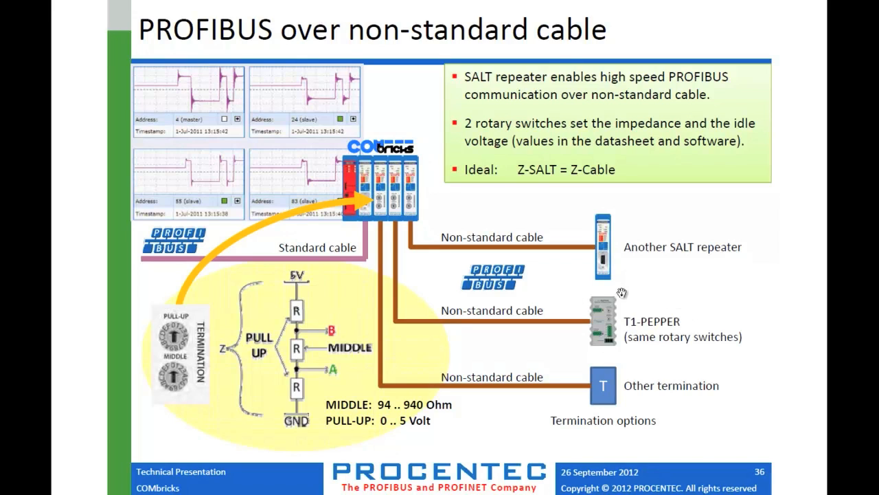
mouse_move(616, 321)
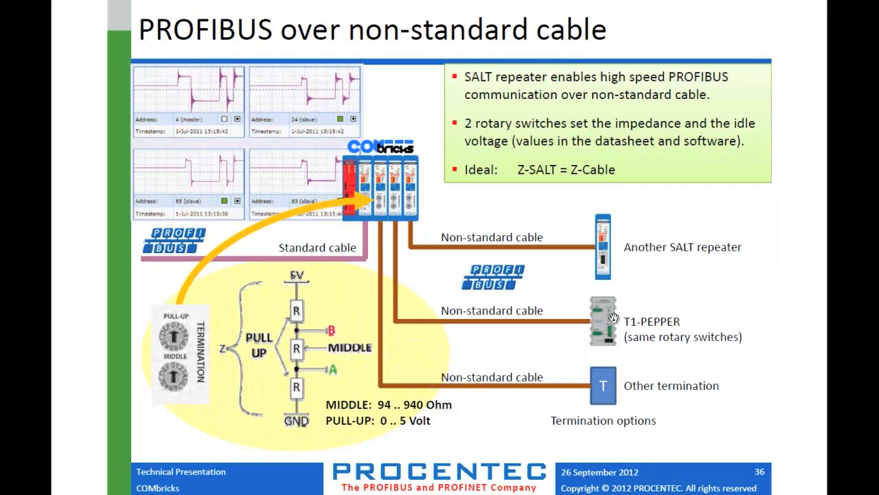
mouse_move(495, 339)
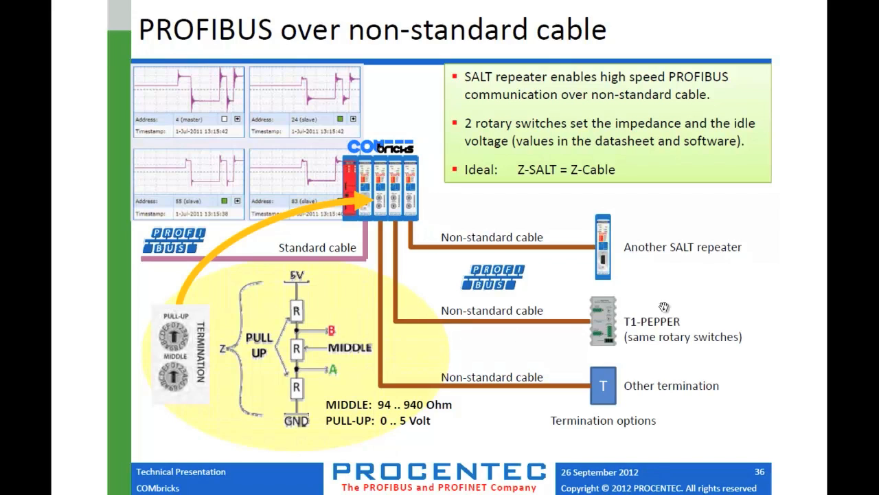
mouse_move(391, 194)
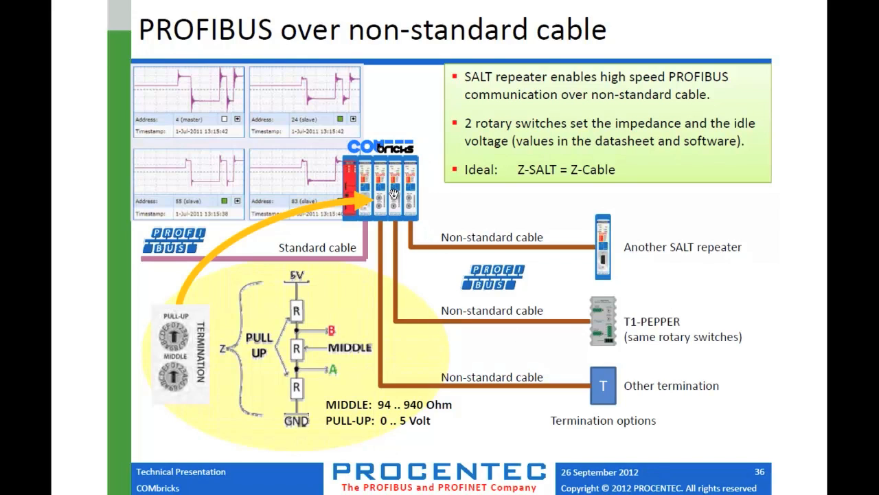
mouse_move(605, 384)
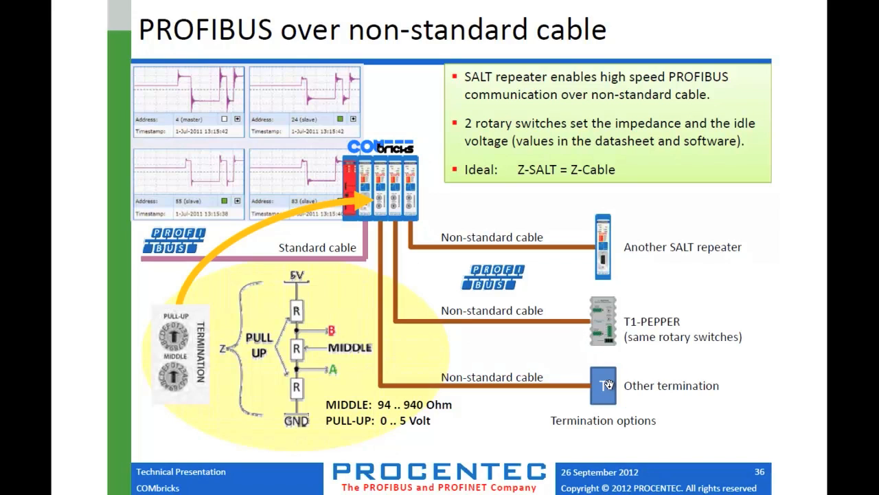
mouse_move(385, 220)
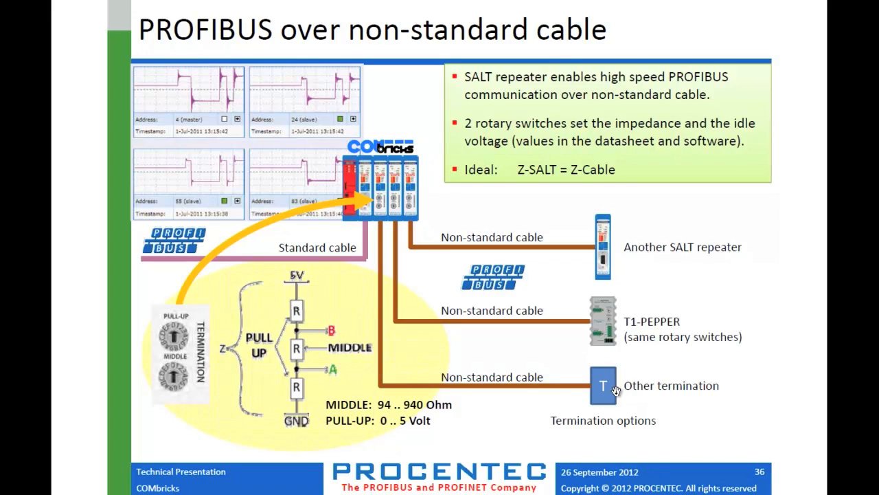
mouse_move(381, 204)
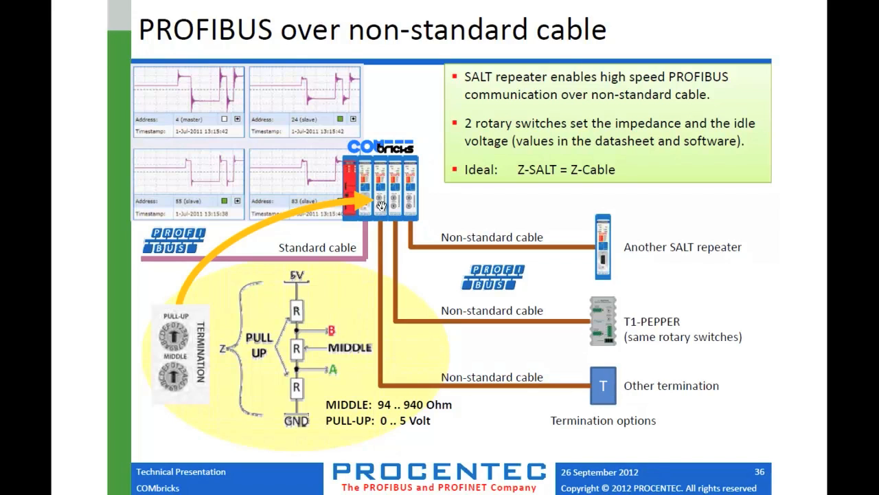
mouse_move(603, 389)
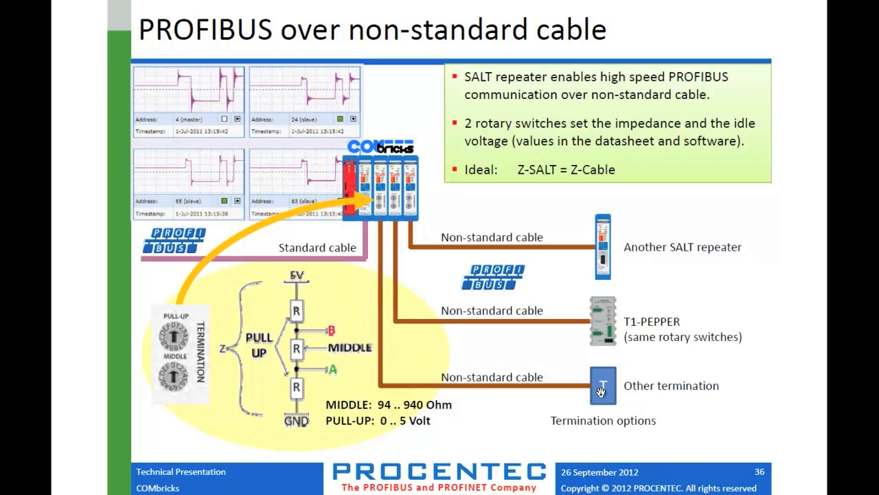
mouse_move(616, 234)
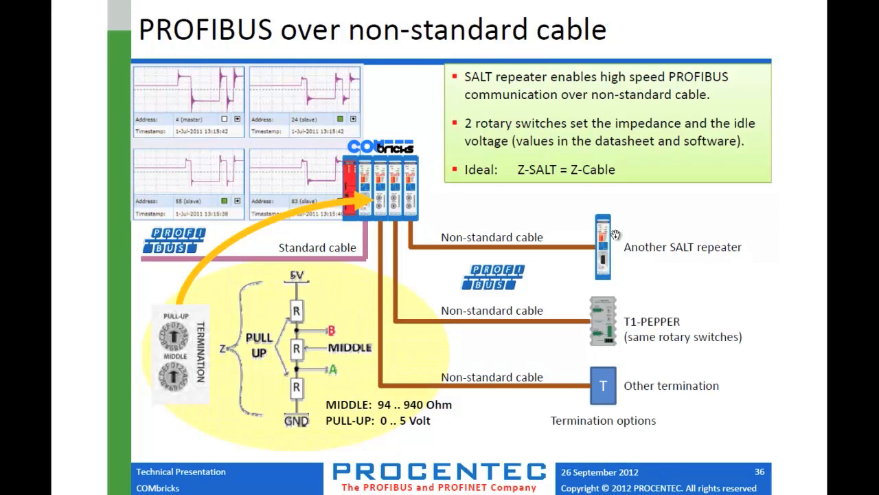
mouse_move(798, 353)
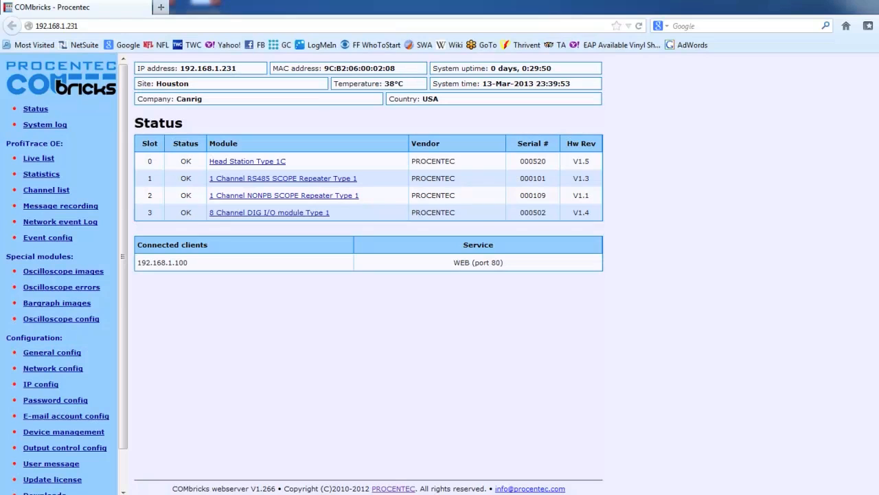
mouse_move(321, 323)
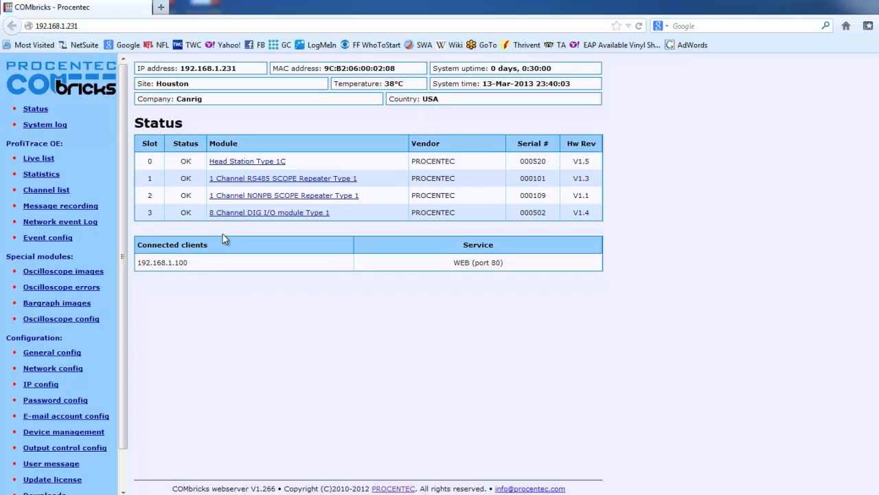
mouse_move(245, 183)
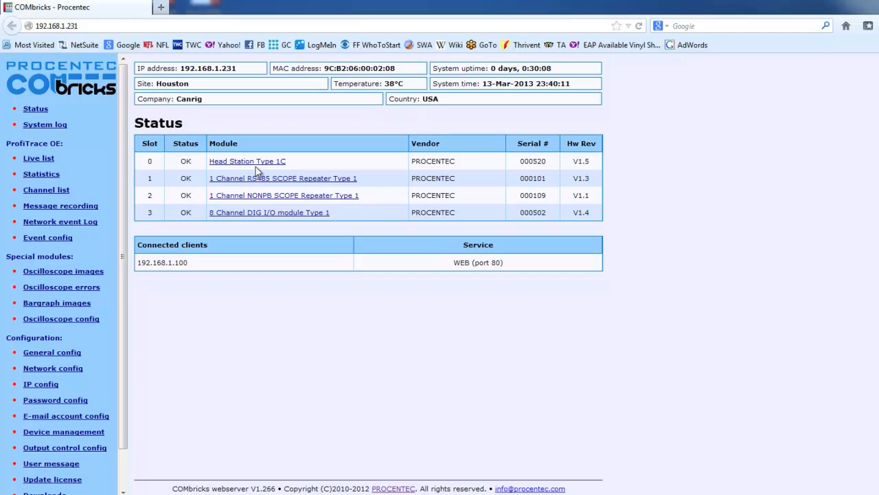
mouse_move(237, 191)
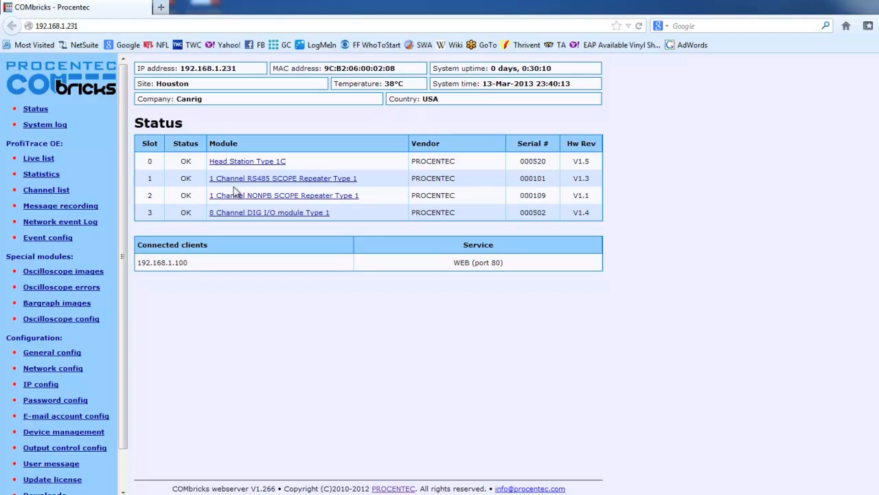
mouse_move(268, 189)
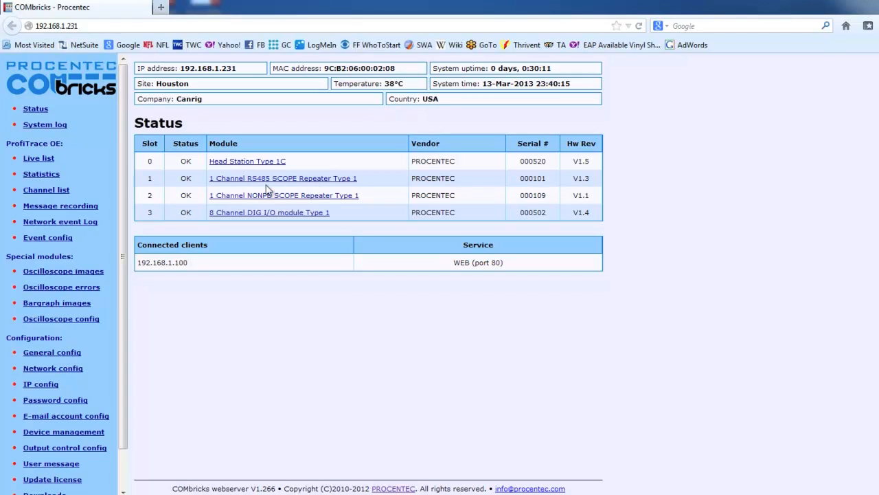
mouse_move(265, 203)
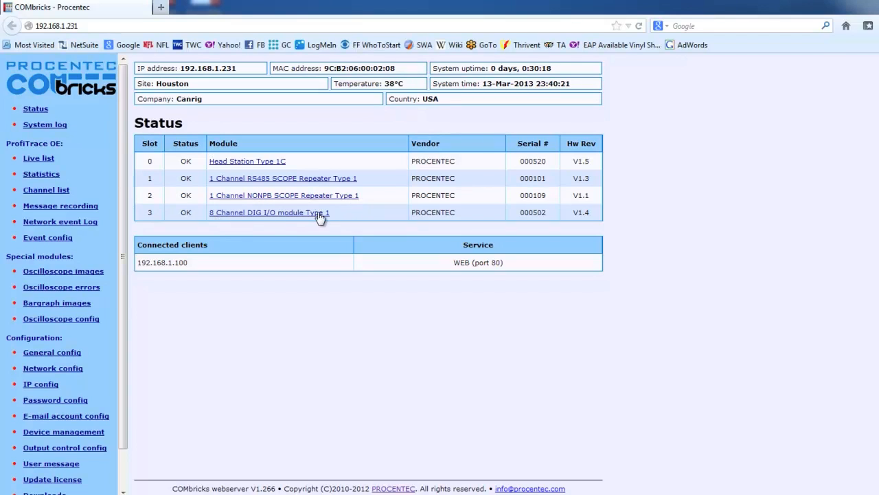
mouse_move(617, 212)
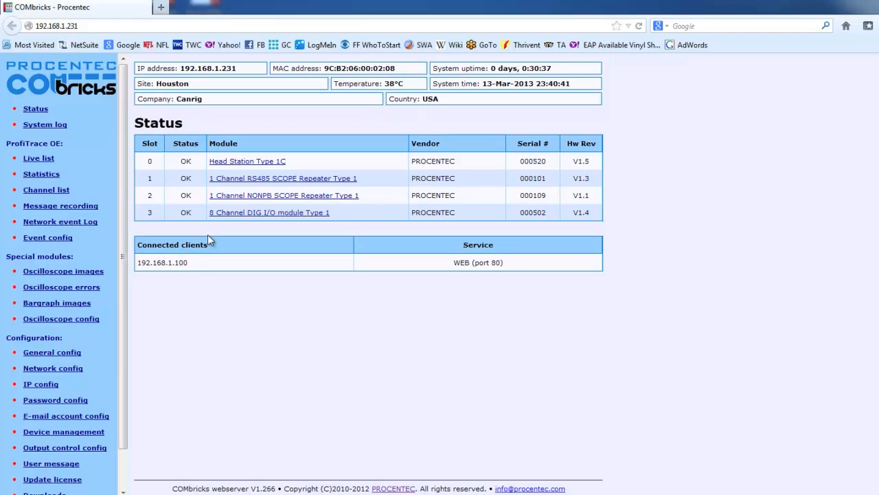
mouse_move(164, 172)
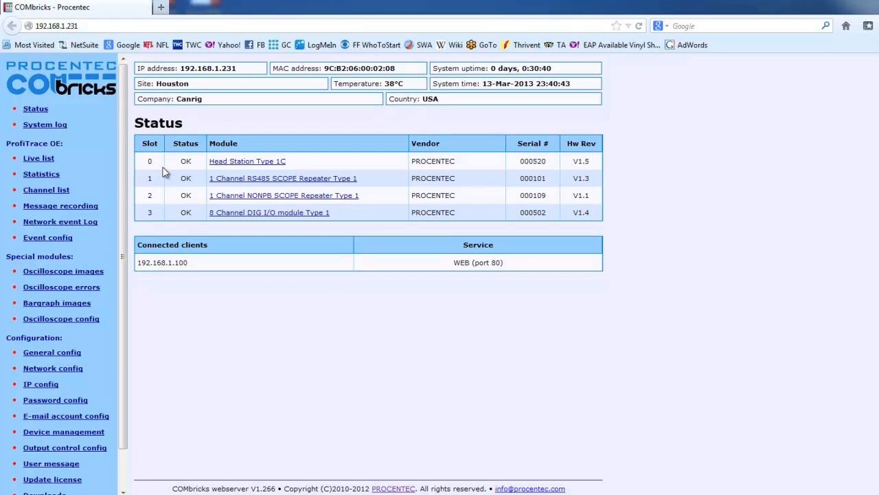
mouse_move(164, 221)
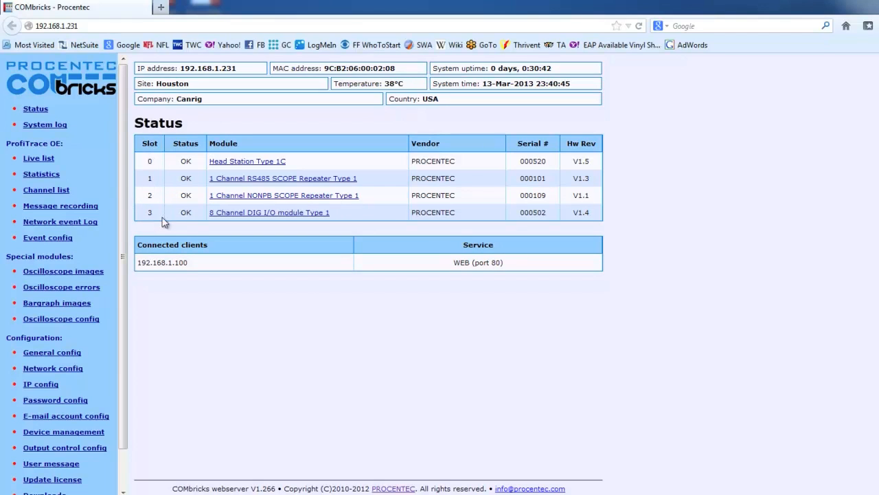
mouse_move(157, 199)
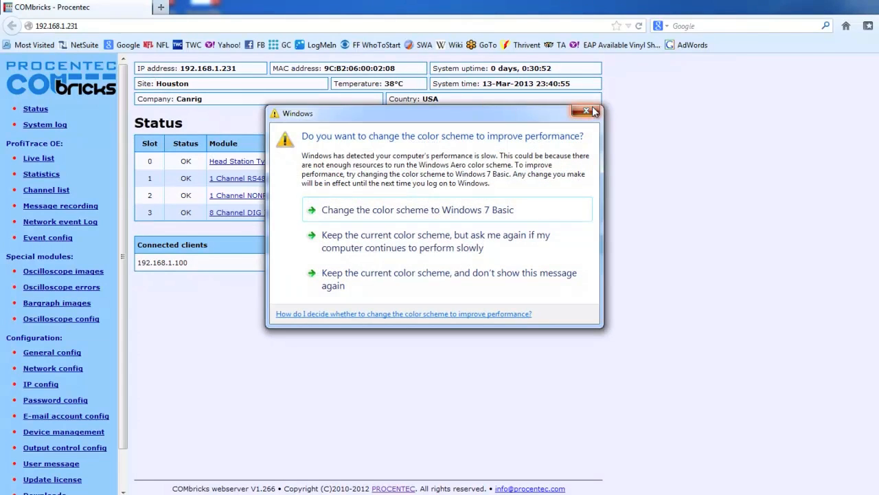
click(584, 111)
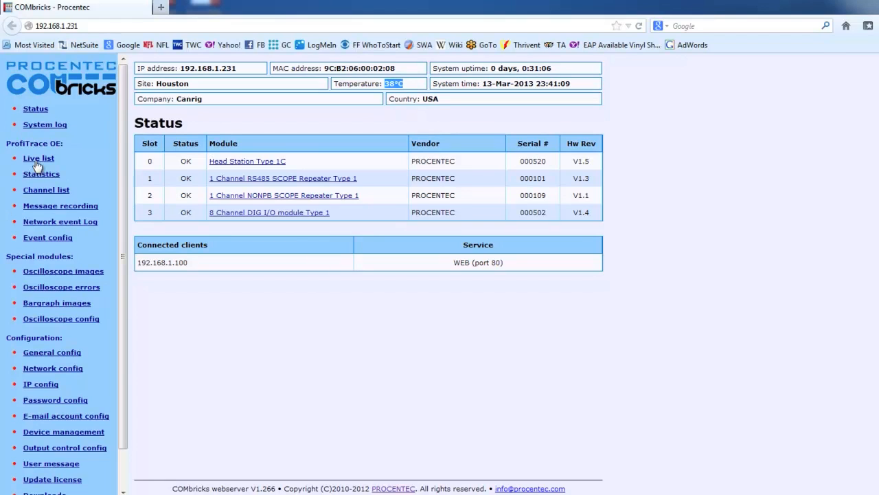
mouse_move(44, 129)
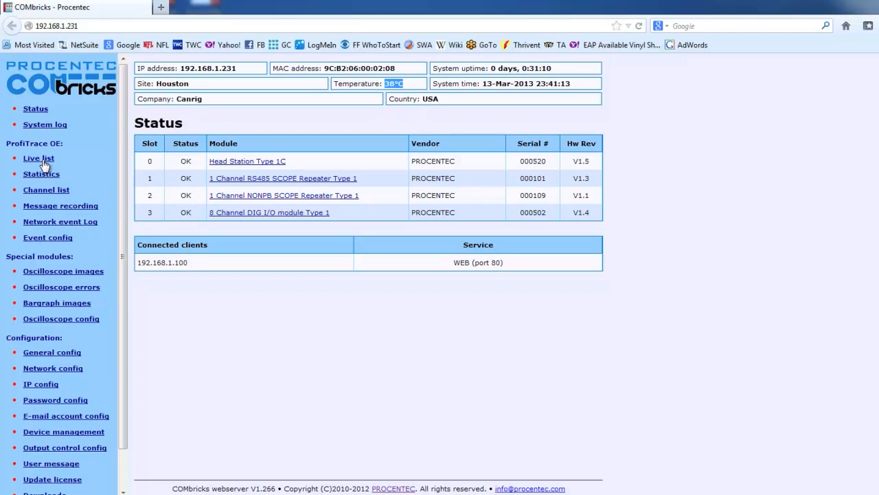
click(38, 158)
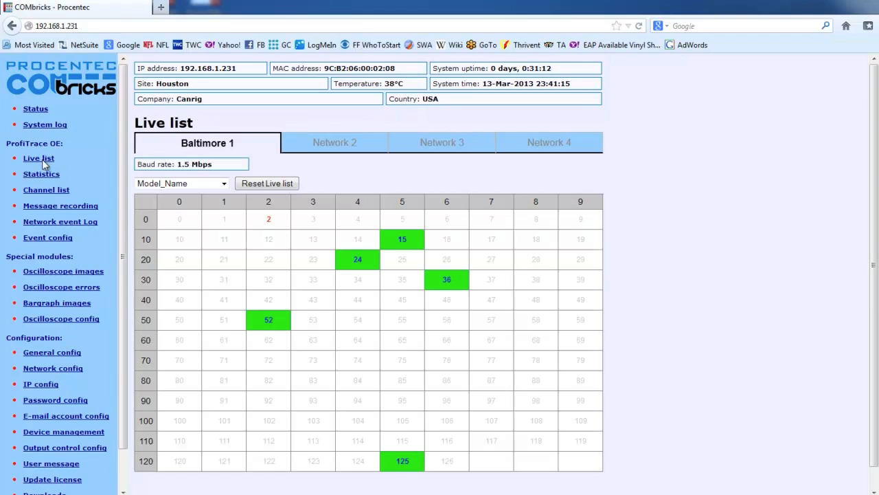
scroll(down, 3)
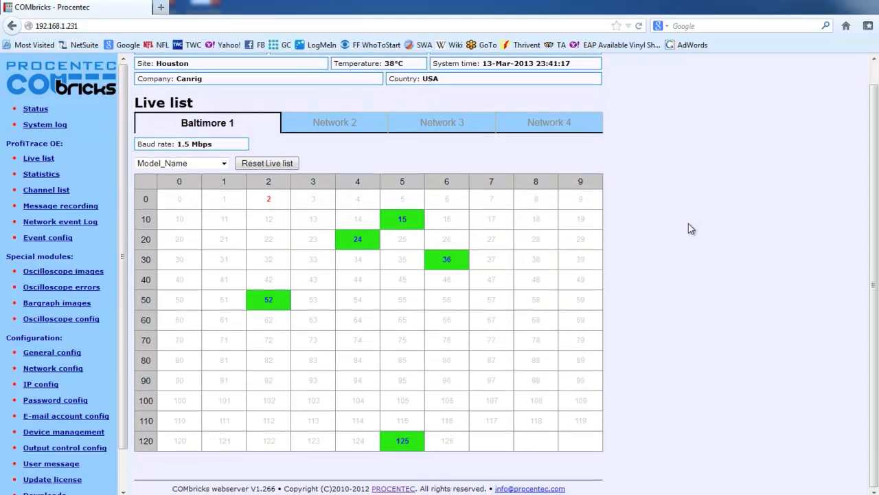
mouse_move(744, 231)
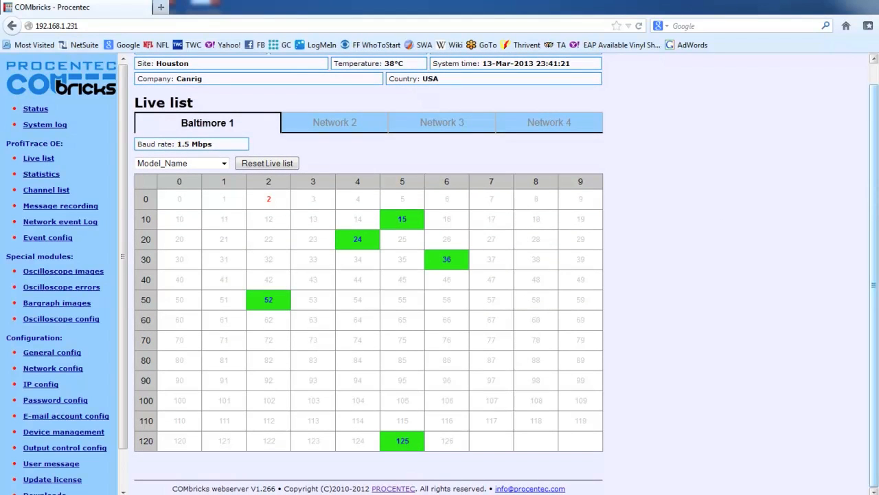
mouse_move(378, 461)
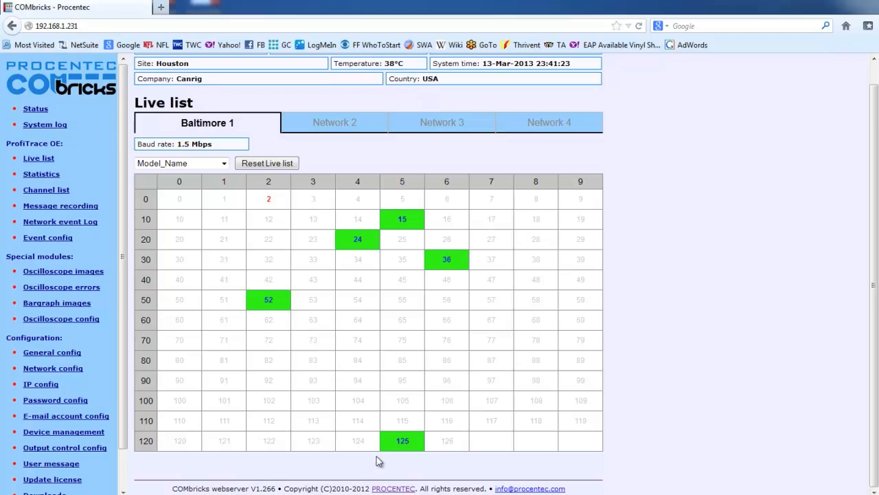
mouse_move(424, 228)
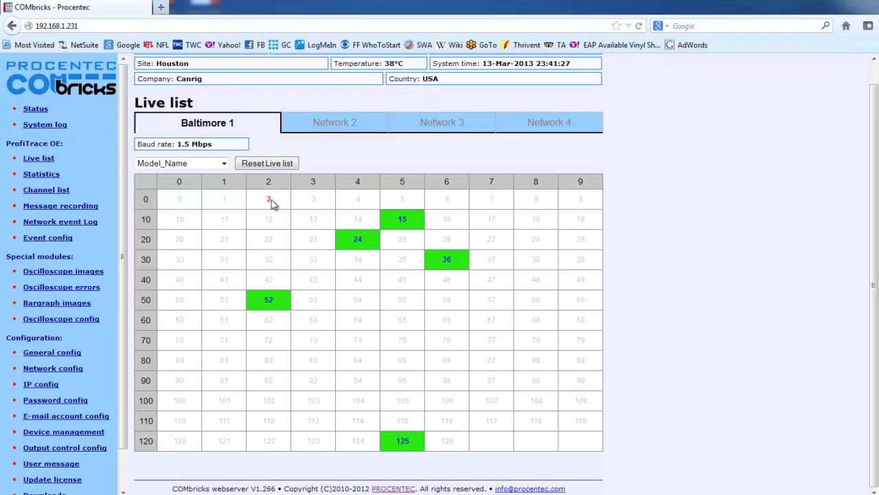
mouse_move(215, 285)
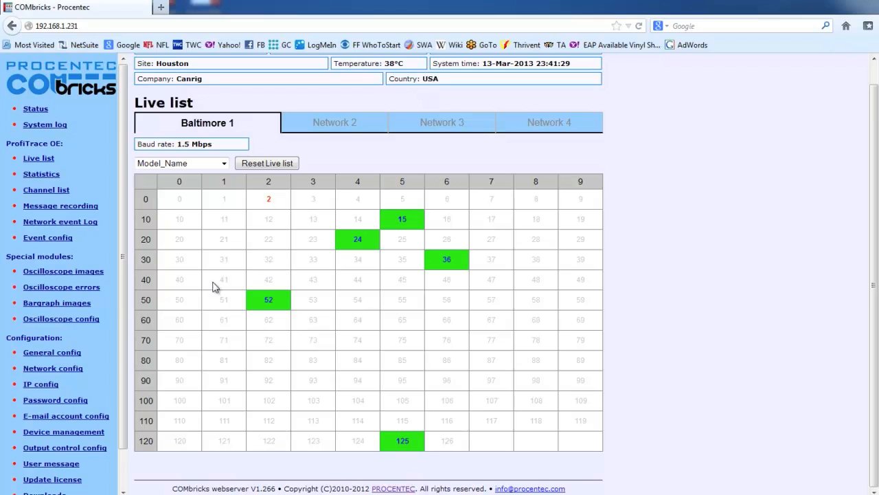
mouse_move(439, 236)
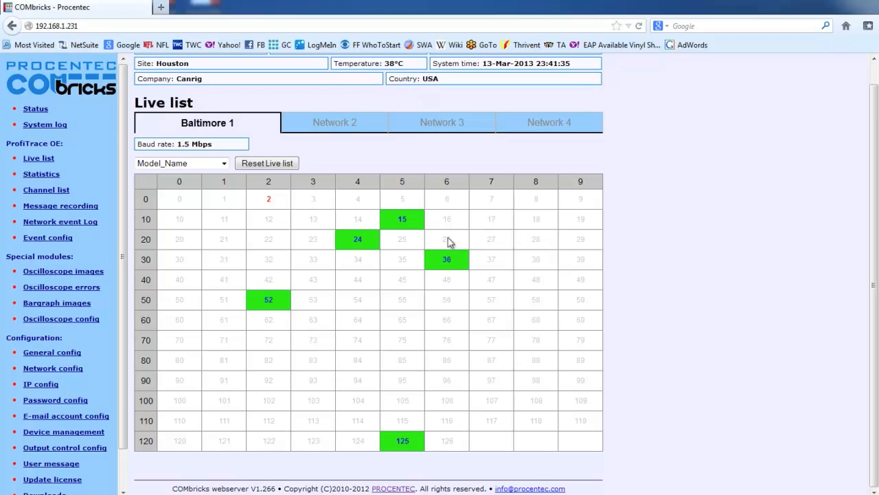
mouse_move(456, 251)
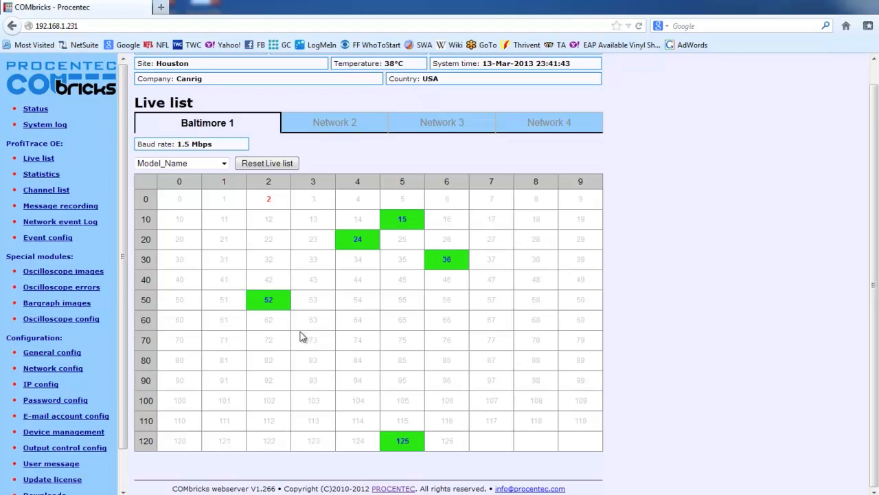
mouse_move(342, 127)
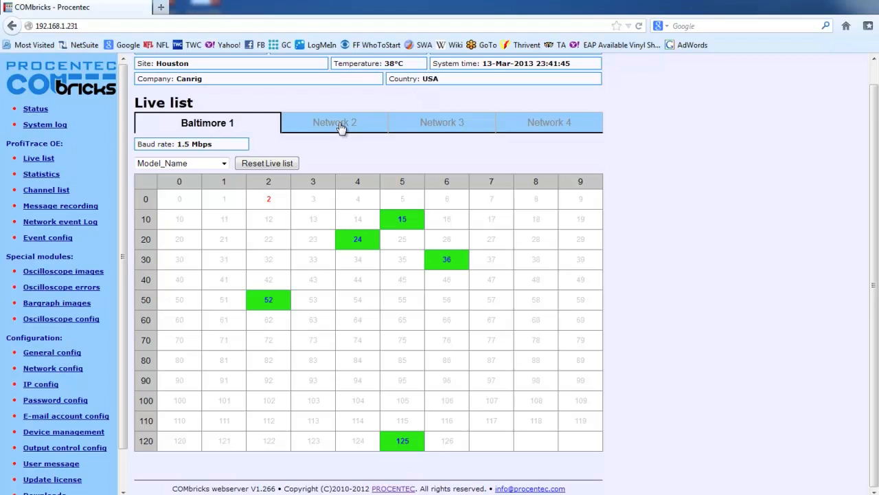
click(428, 123)
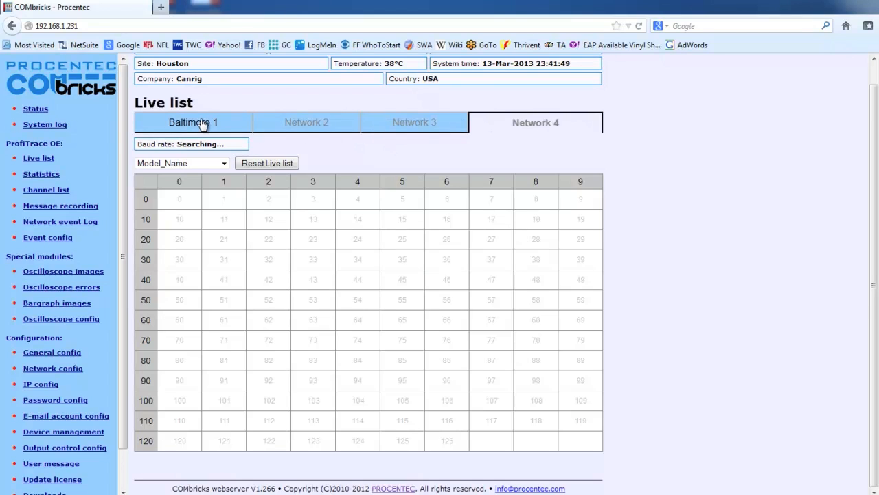
click(203, 122)
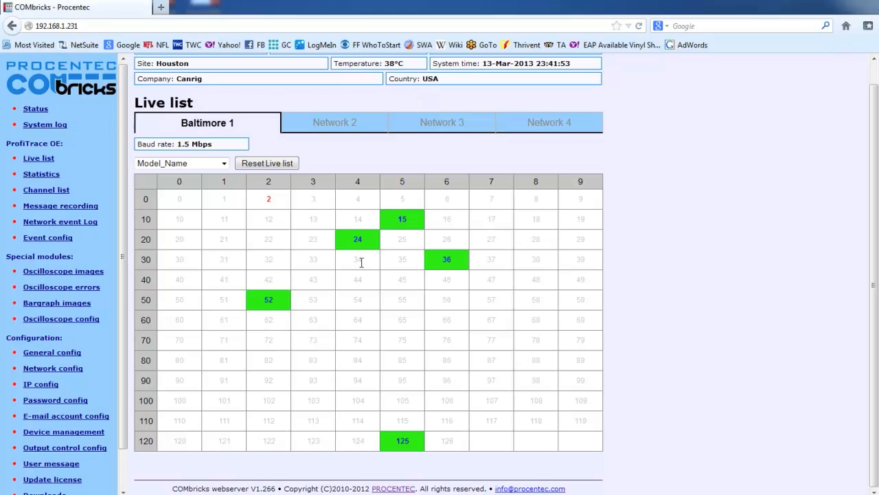
mouse_move(373, 149)
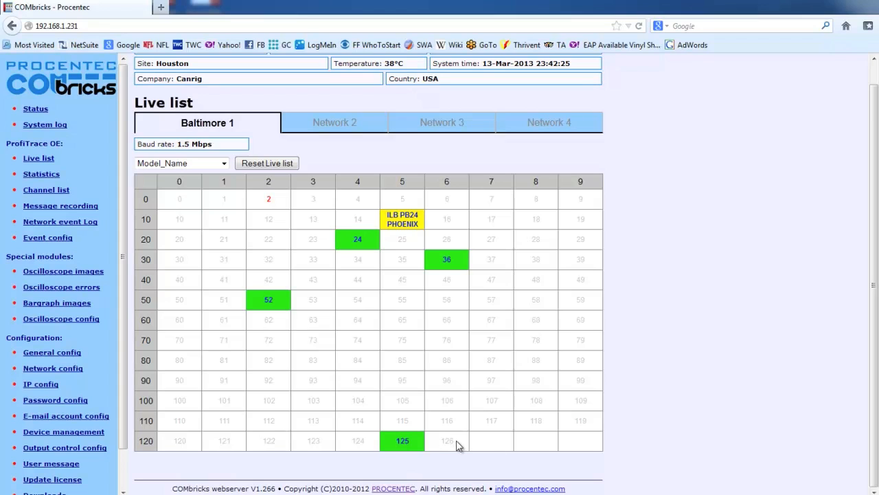
mouse_move(545, 232)
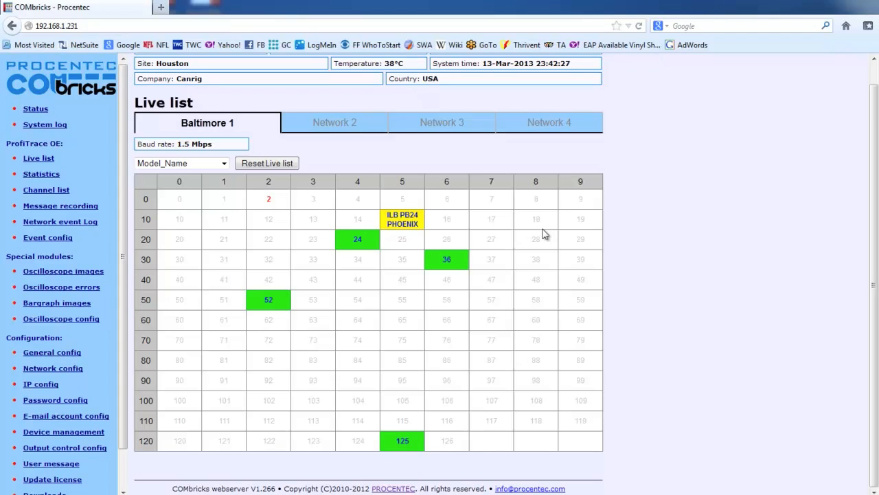
mouse_move(462, 389)
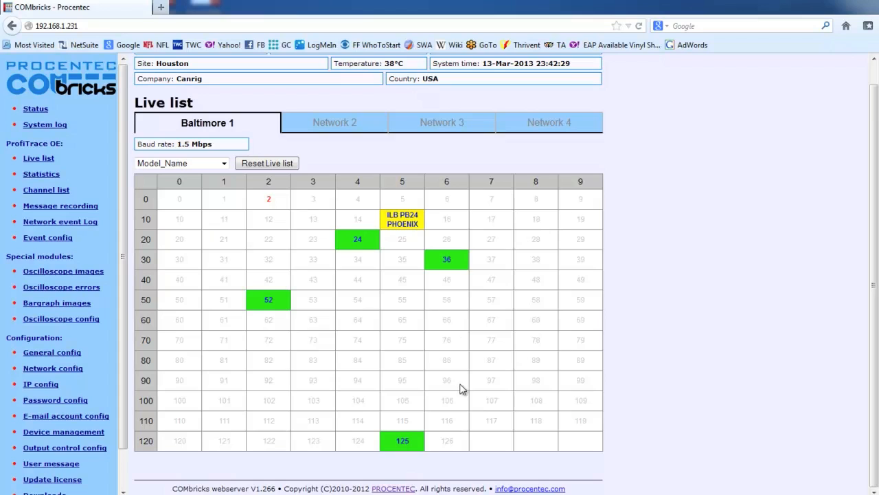
mouse_move(450, 441)
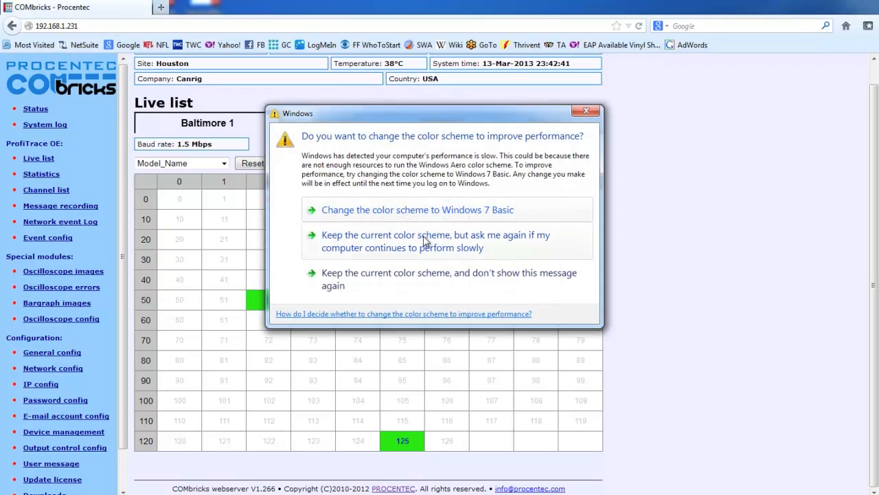
- Keep the current Windows colour scheme, asking again later, to uncover the Baltimore 1 live list
click(585, 111)
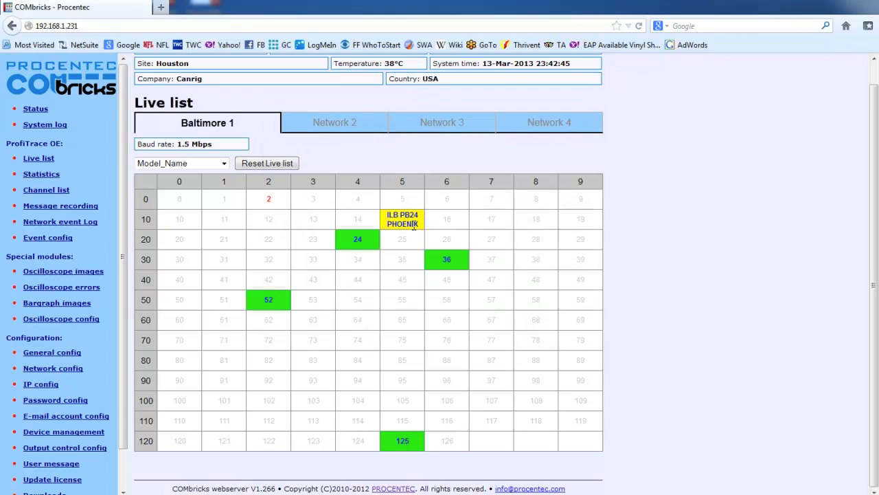
mouse_move(422, 232)
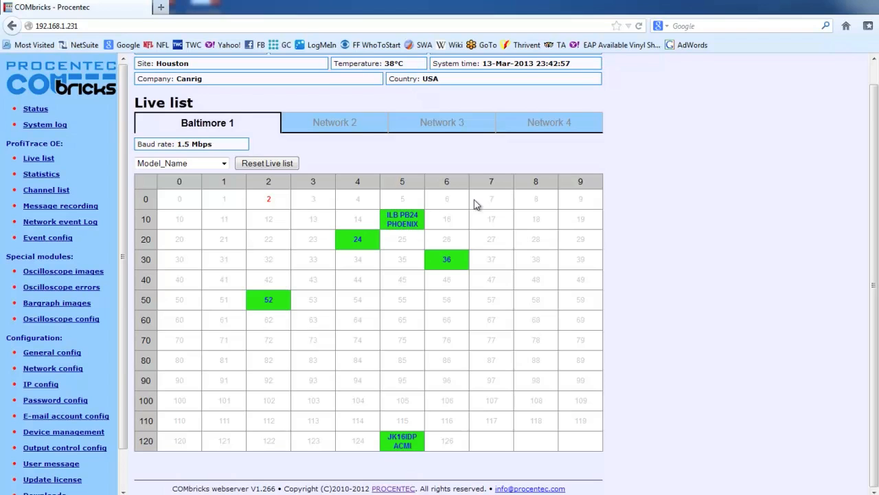
- Show Baltimore 1 Lost statistics, where stations 15 and 125 each record one drop-out
click(40, 174)
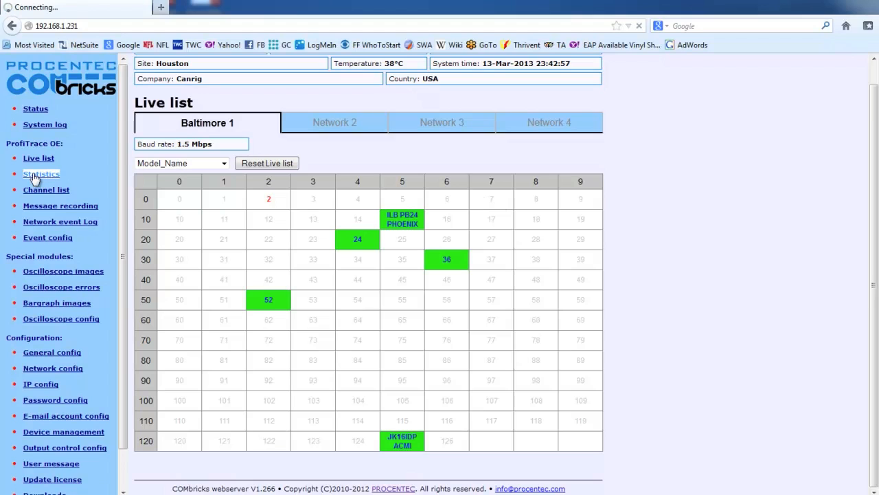
click(40, 173)
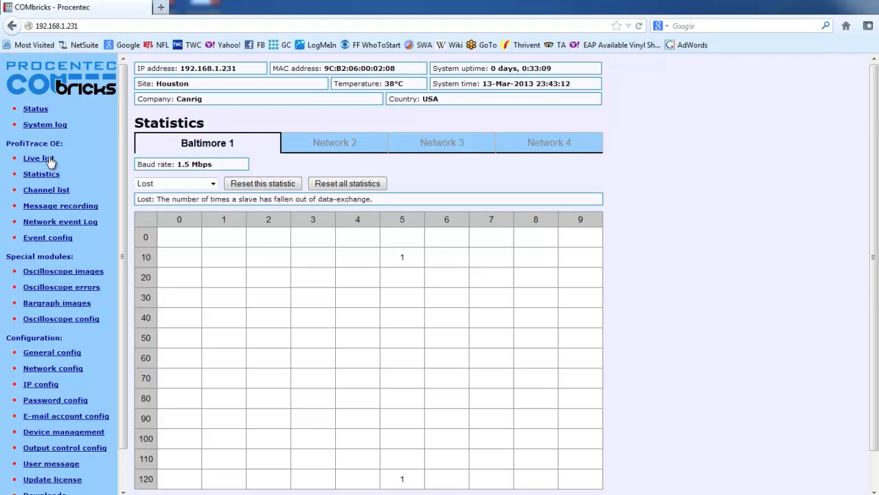
click(36, 158)
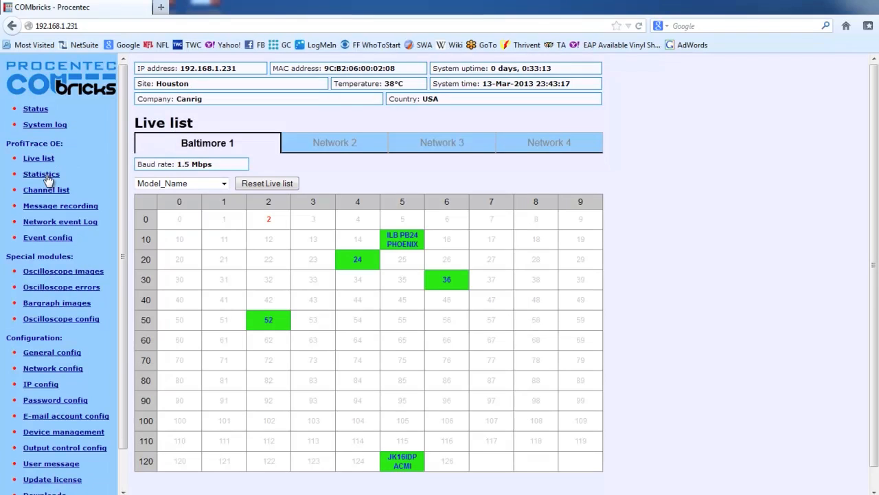
click(42, 173)
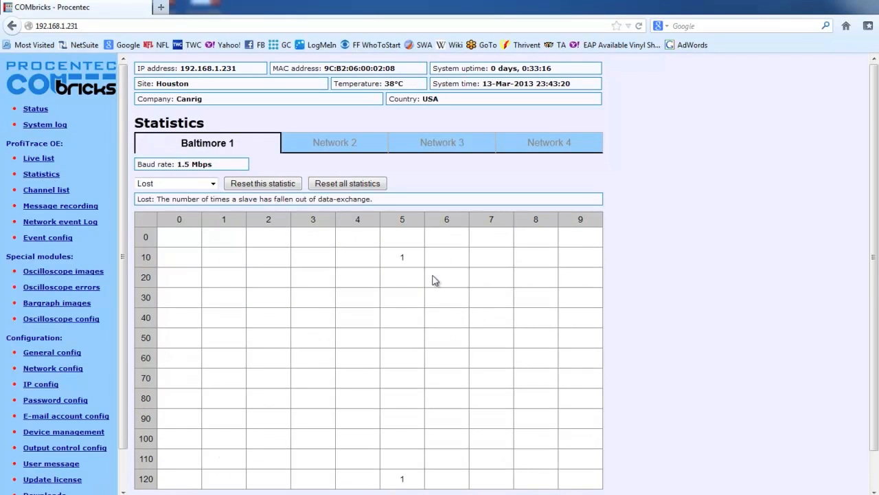
mouse_move(415, 260)
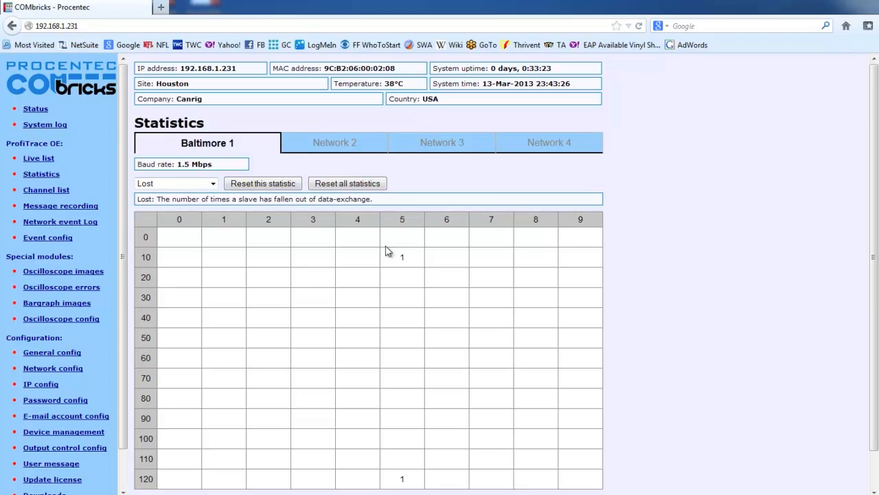
mouse_move(430, 259)
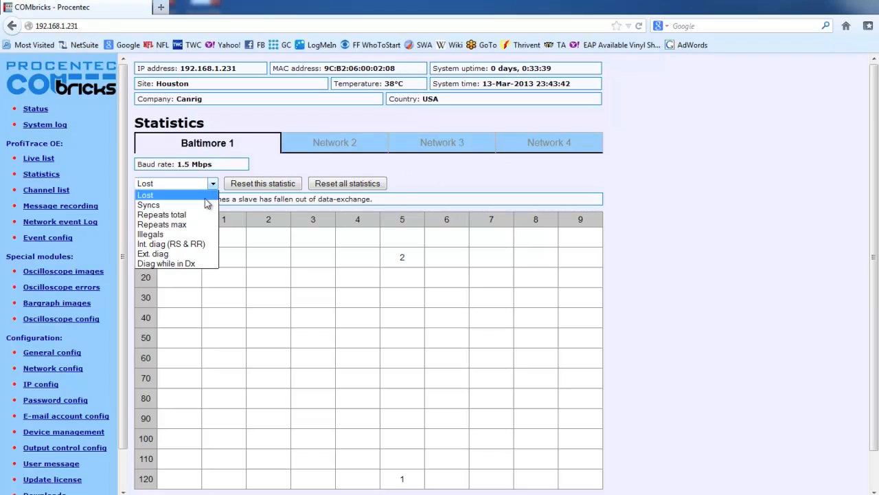
click(148, 205)
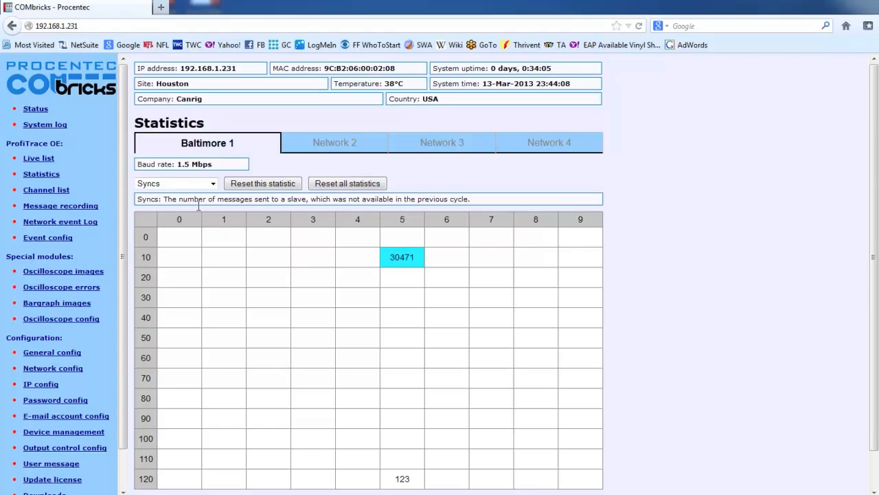
click(175, 182)
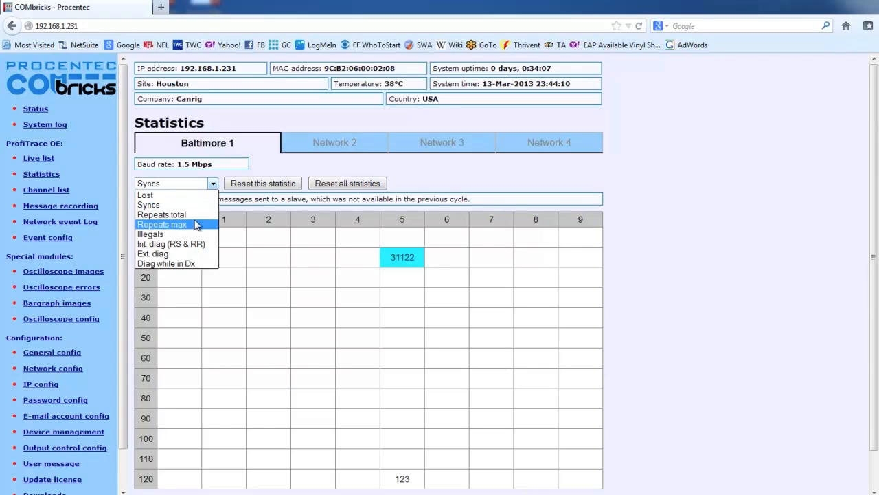
mouse_move(153, 254)
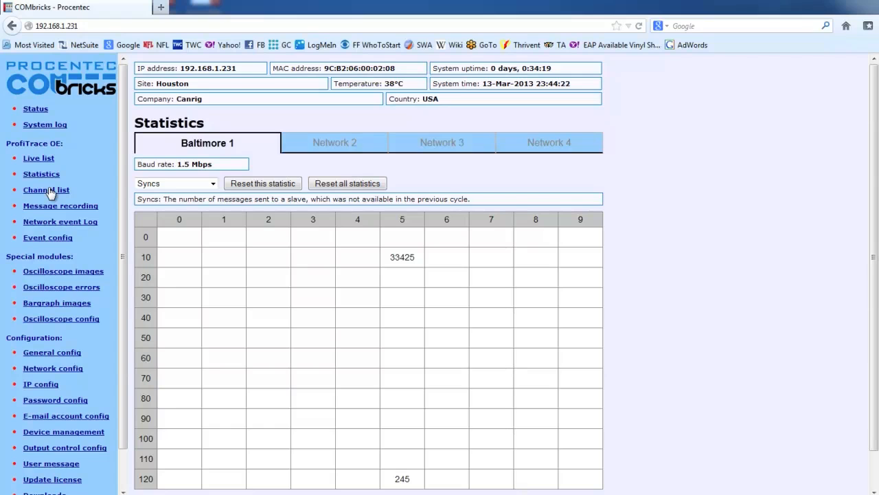
- View the Device channel list with head station, two SCOPE repeaters, I/O module and Network 1 stations
click(47, 190)
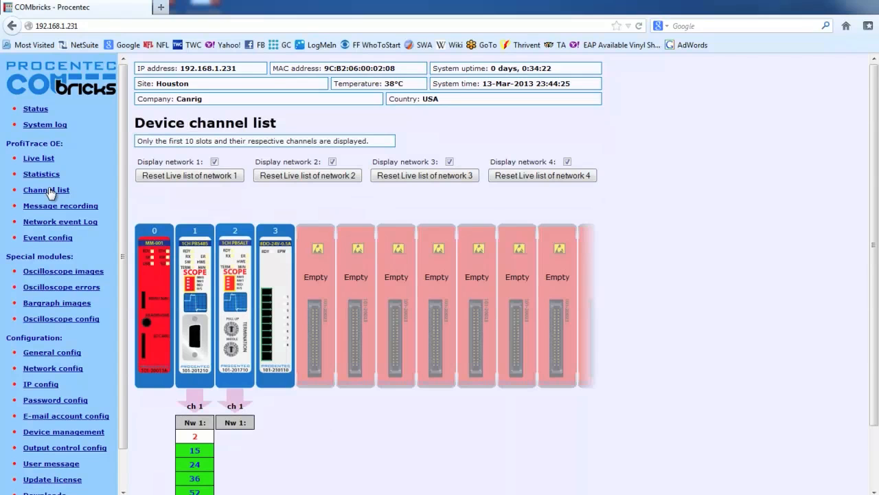
scroll(down, 3)
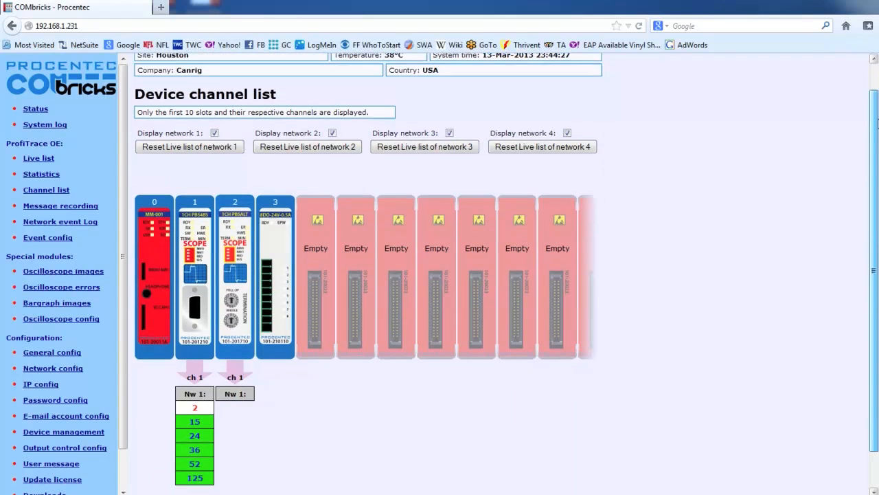
scroll(down, 3)
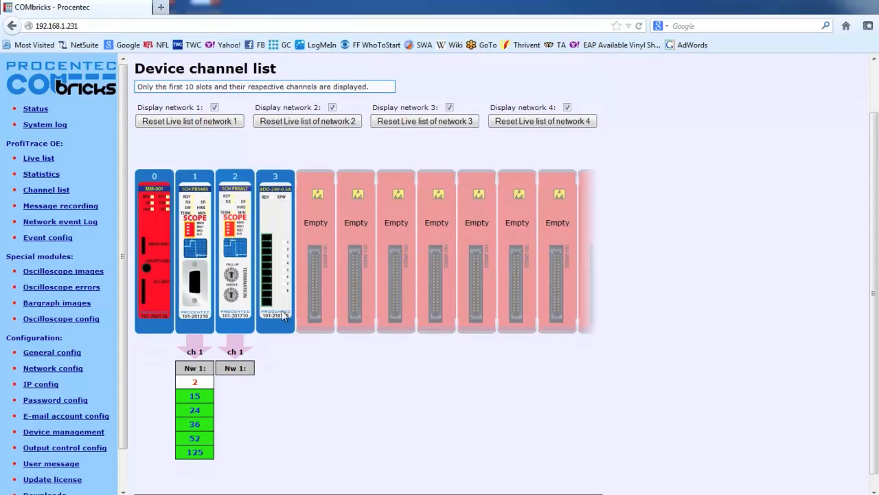
mouse_move(216, 371)
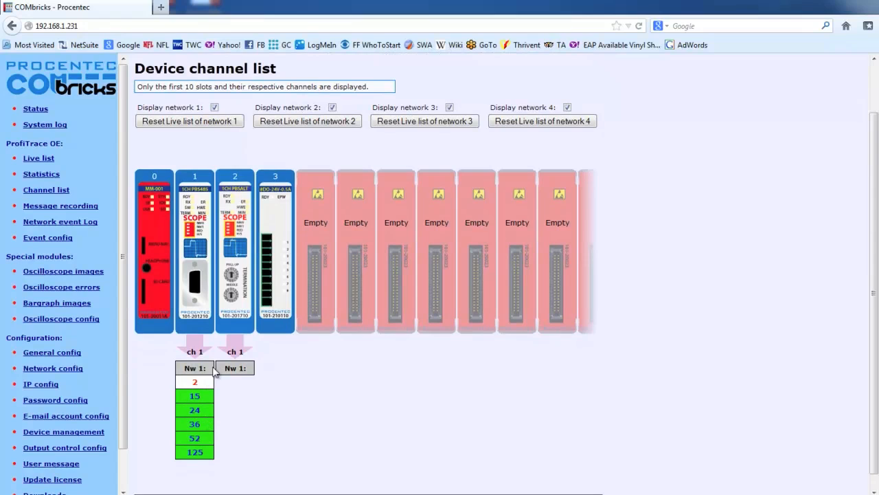
mouse_move(235, 394)
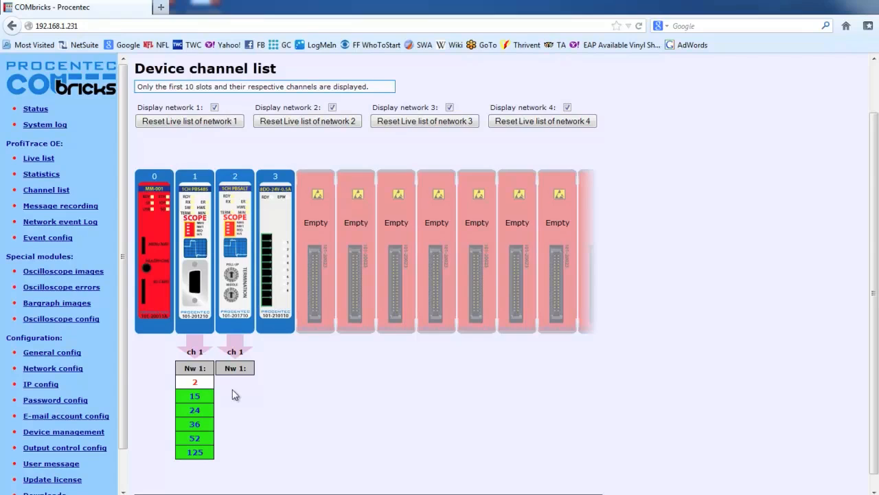
mouse_move(39, 158)
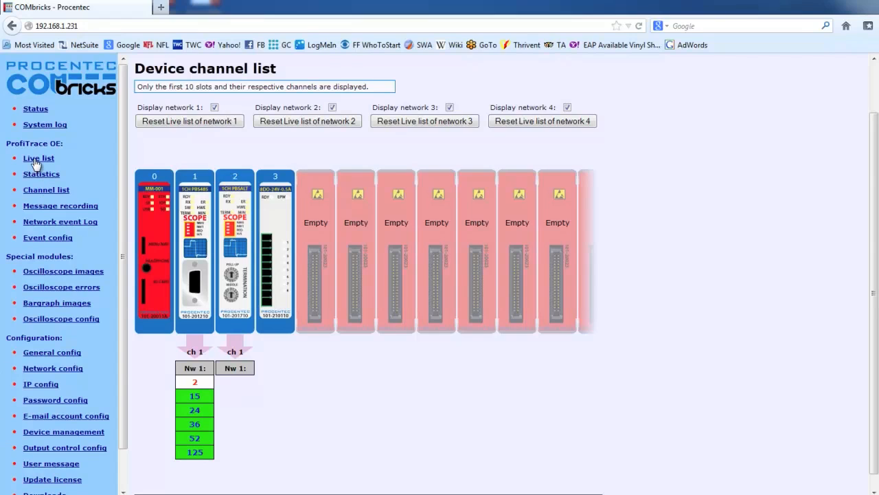
- Return to the Baltimore 1 live list and close the Windows colour scheme prompt
click(38, 158)
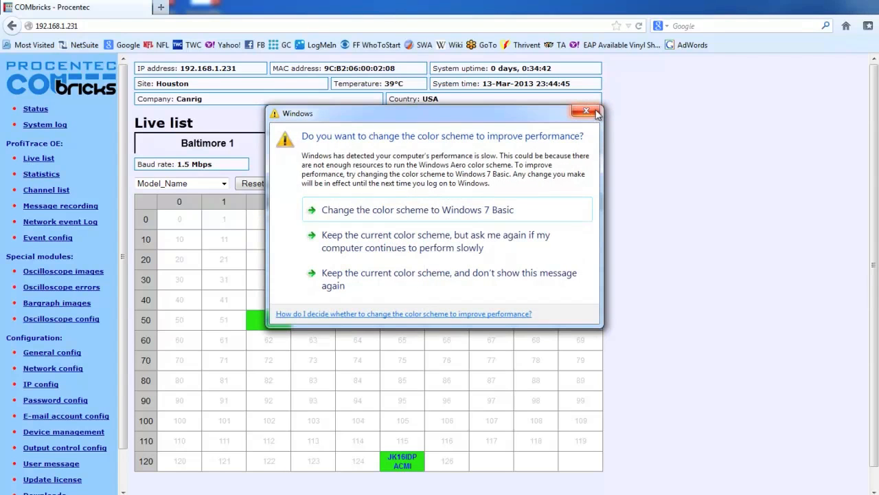
click(583, 111)
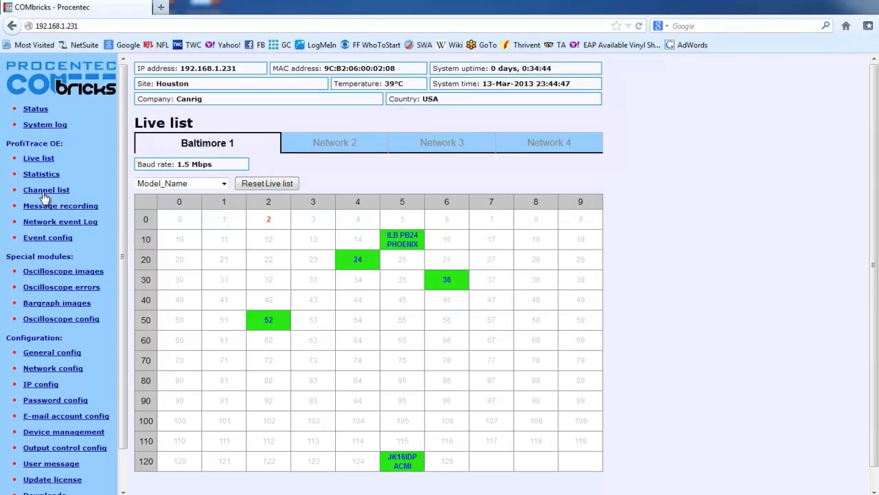
mouse_move(48, 193)
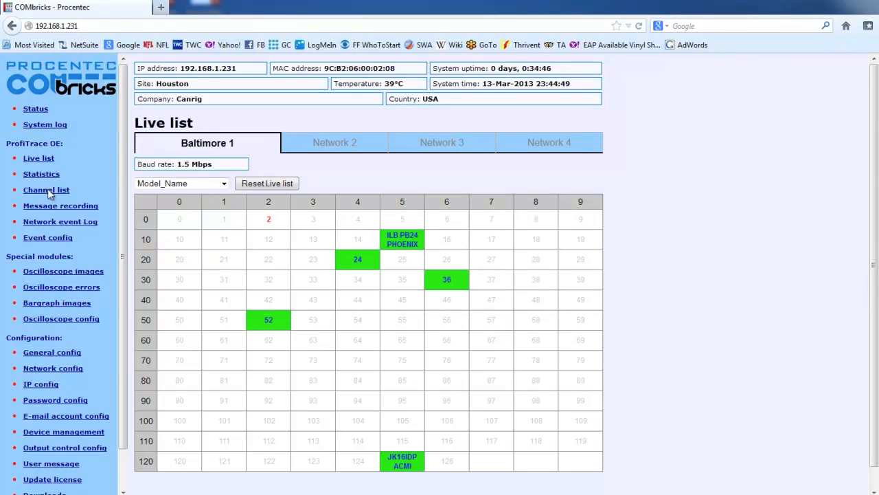
- Review the Device channel list showing Network 1 stations 2, 15, 24, 36, 52 and 125
click(46, 190)
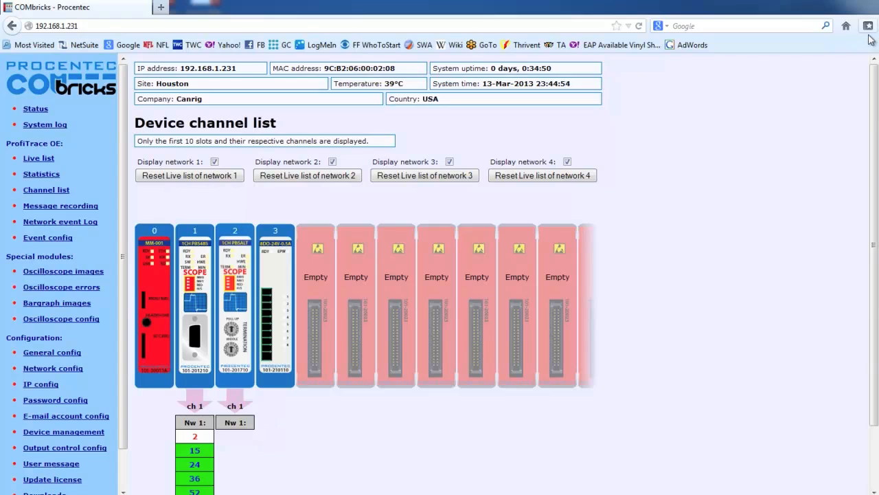
scroll(down, 3)
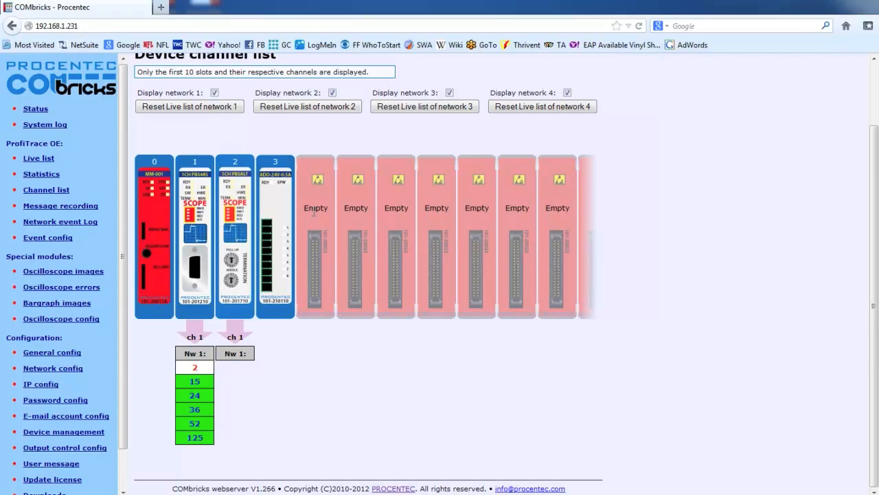
mouse_move(564, 208)
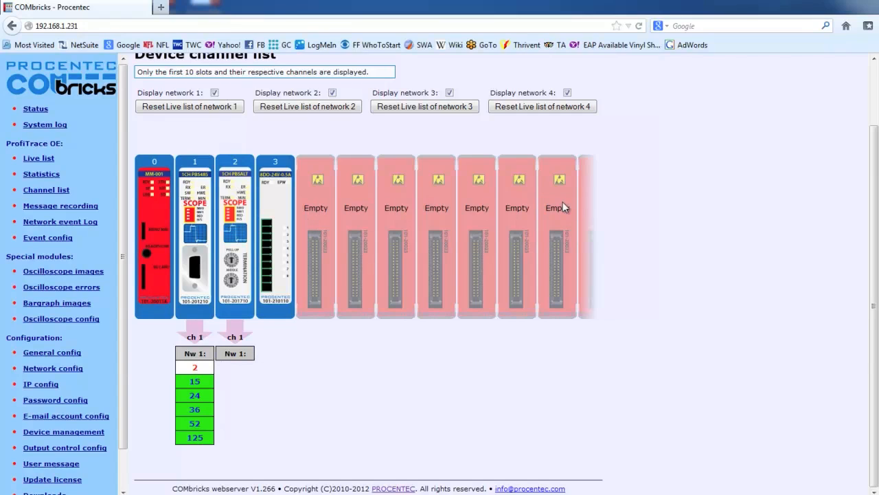
mouse_move(240, 207)
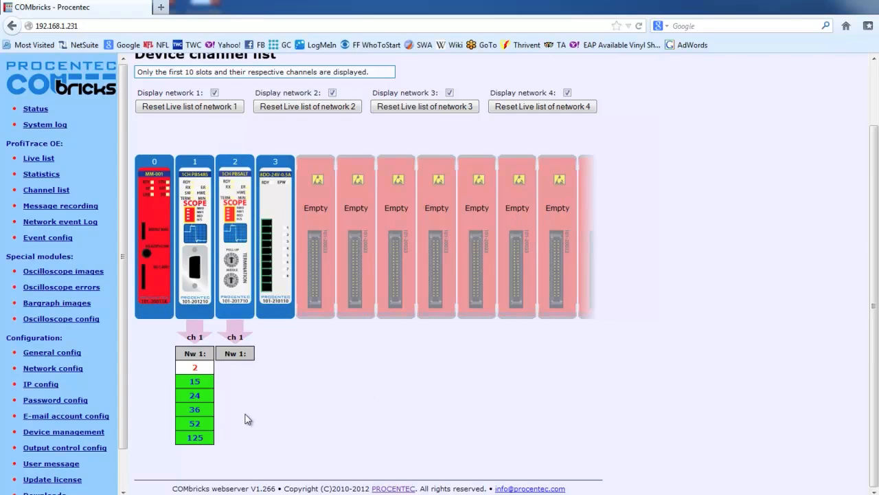
mouse_move(236, 378)
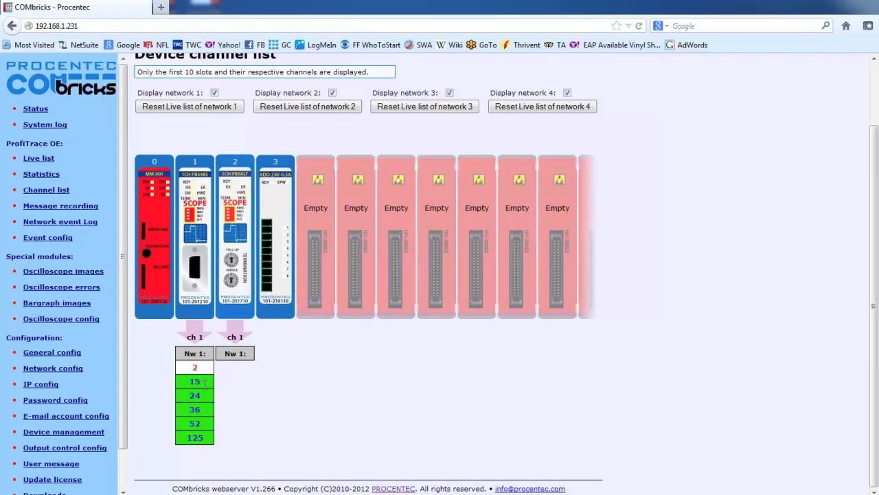
mouse_move(169, 226)
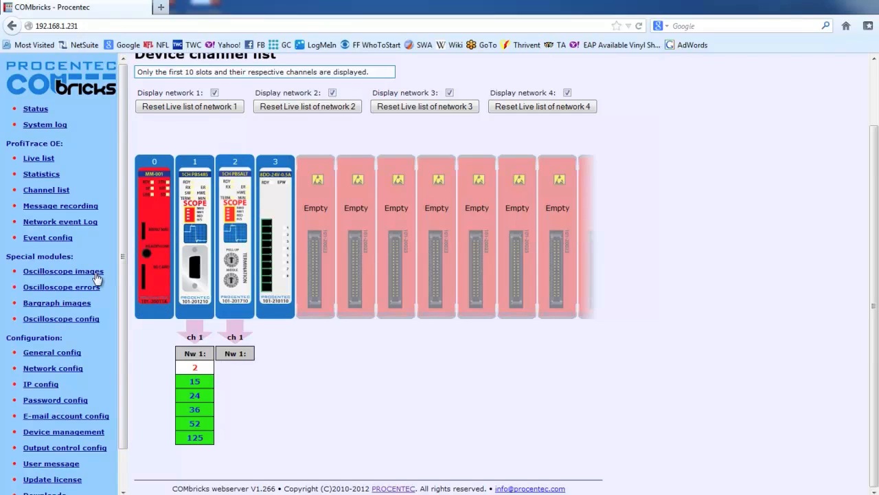
mouse_move(62, 208)
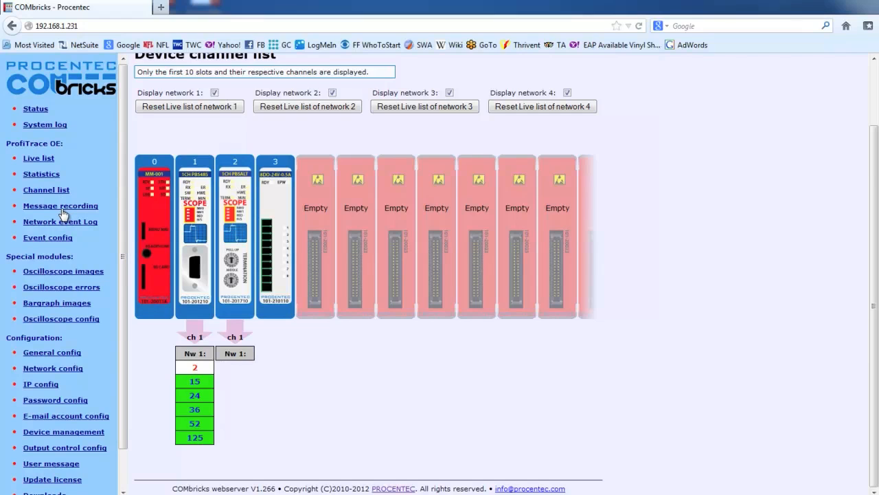
click(61, 205)
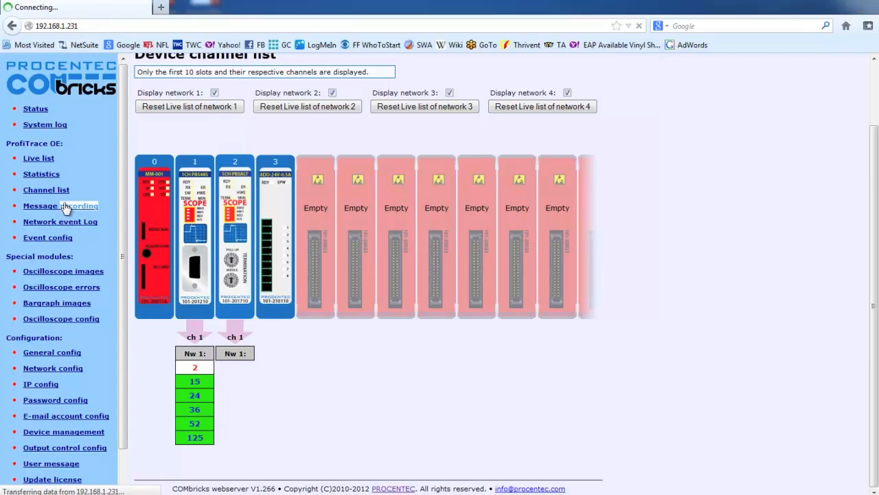
click(61, 205)
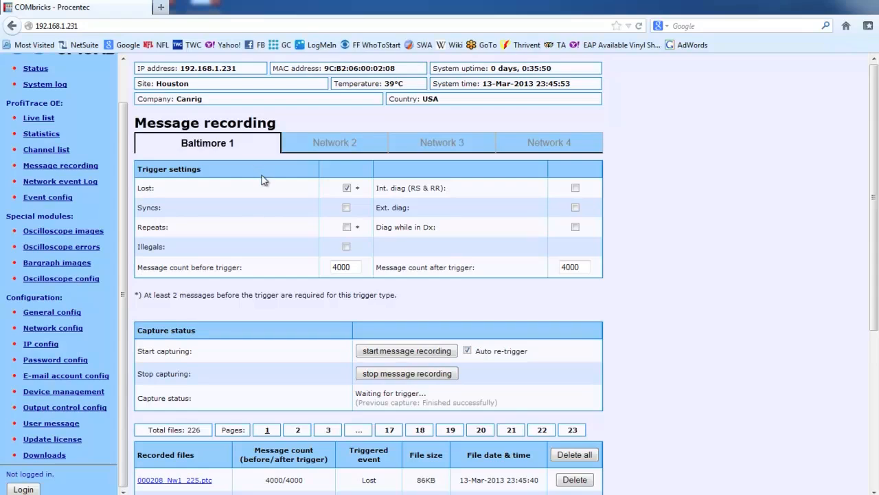
mouse_move(291, 196)
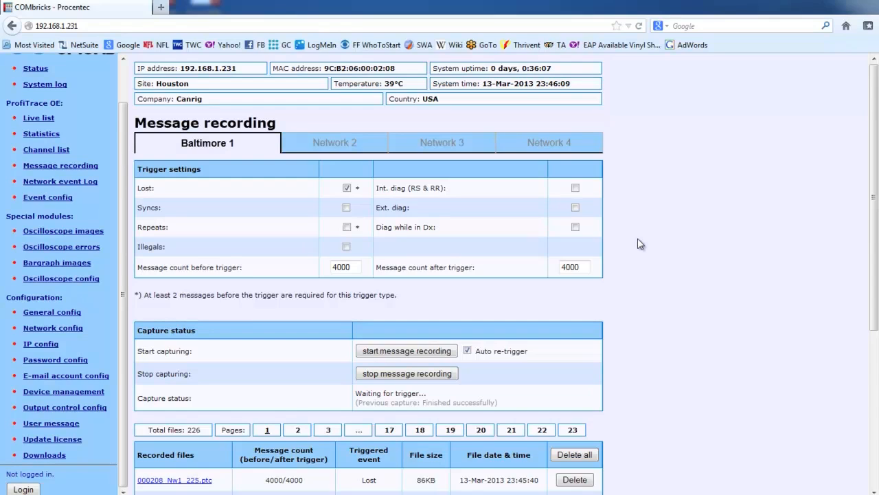
mouse_move(869, 148)
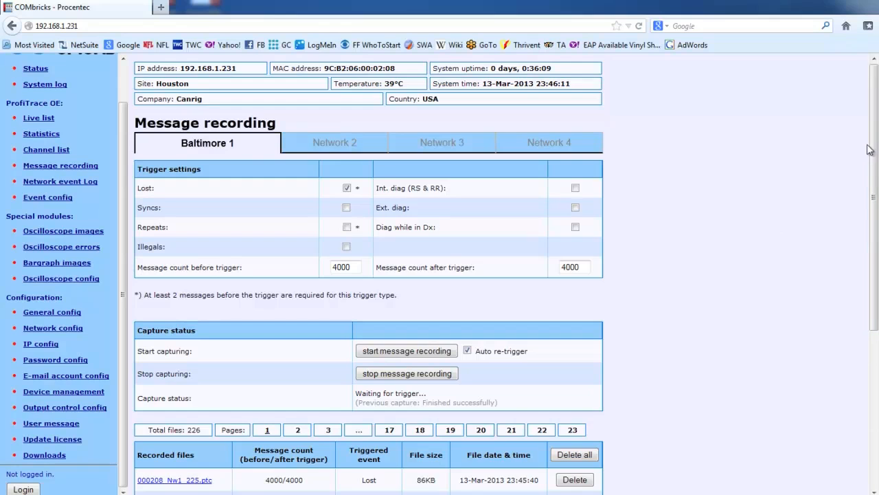
scroll(down, 3)
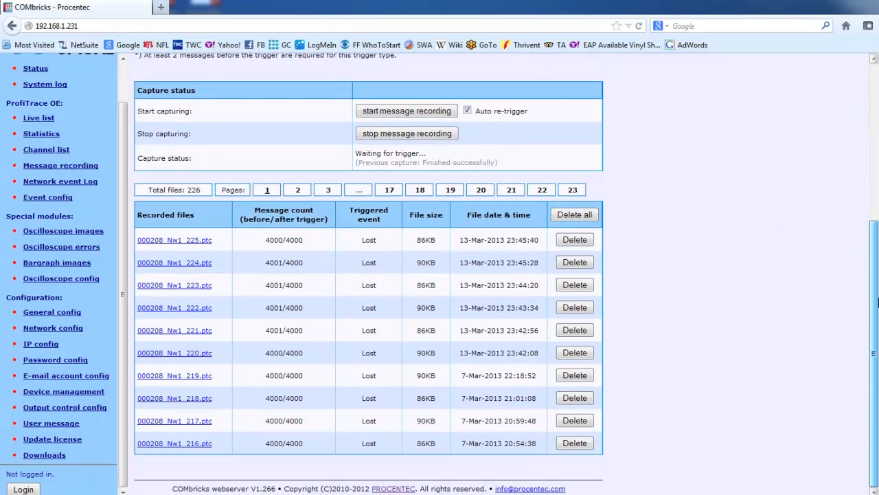
mouse_move(187, 246)
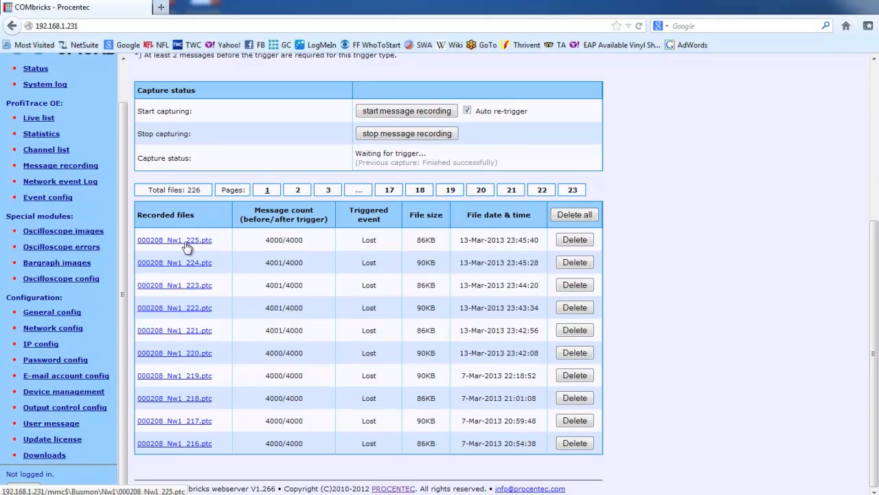
mouse_move(181, 245)
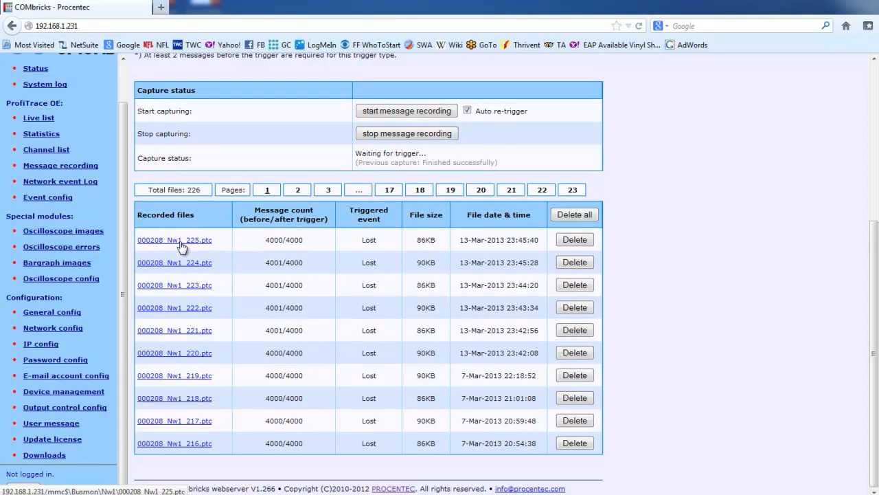
mouse_move(177, 248)
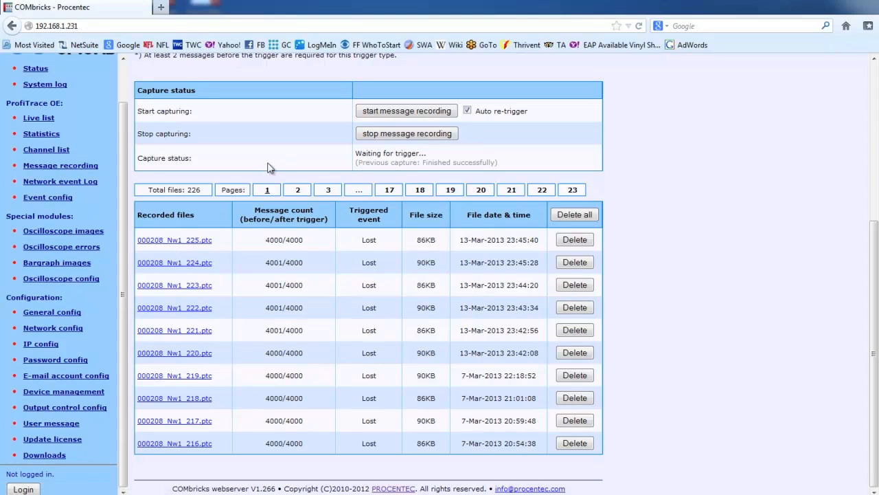
mouse_move(191, 239)
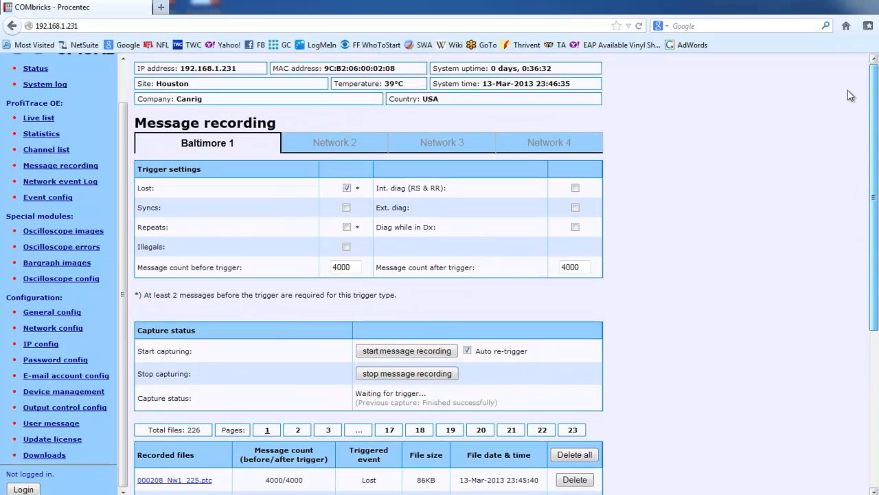
mouse_move(49, 260)
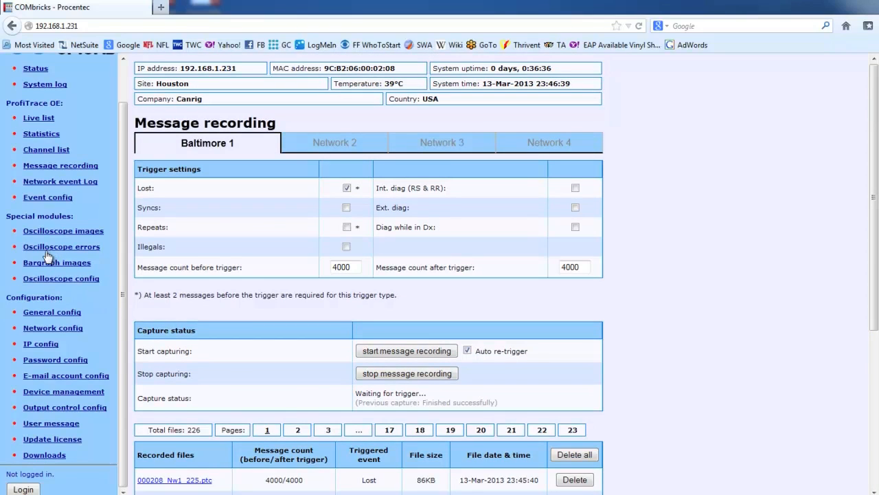
mouse_move(54, 185)
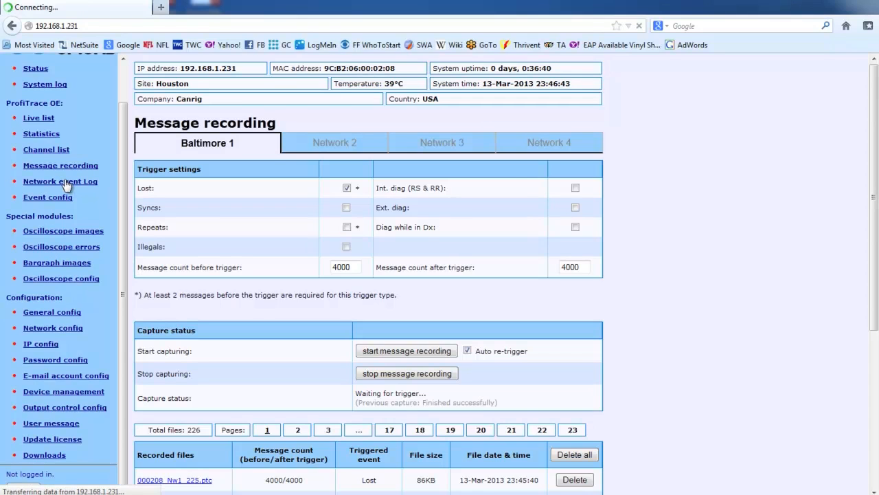
- View the Baltimore 1 Network event log of system startup and date-time change entries
click(60, 181)
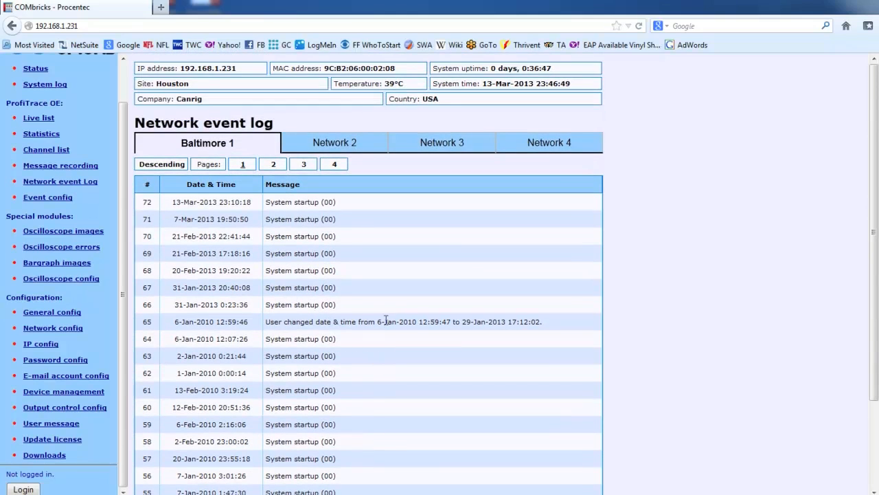
mouse_move(136, 270)
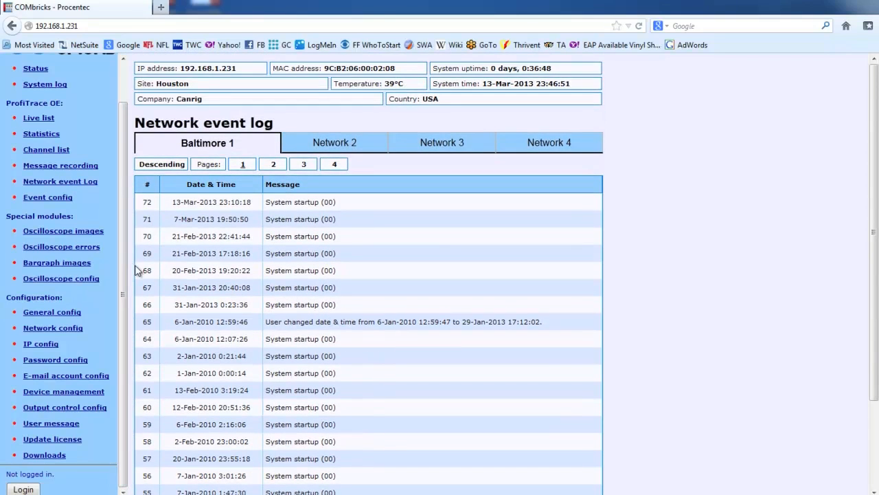
mouse_move(47, 203)
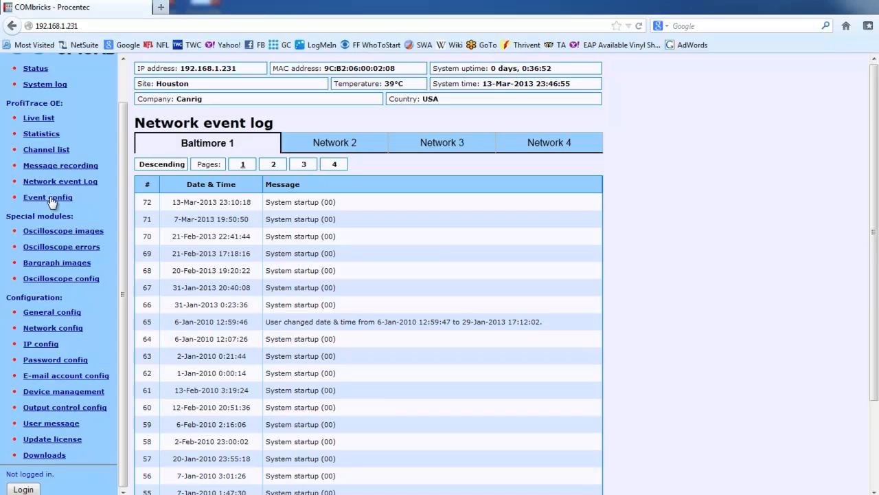
click(48, 197)
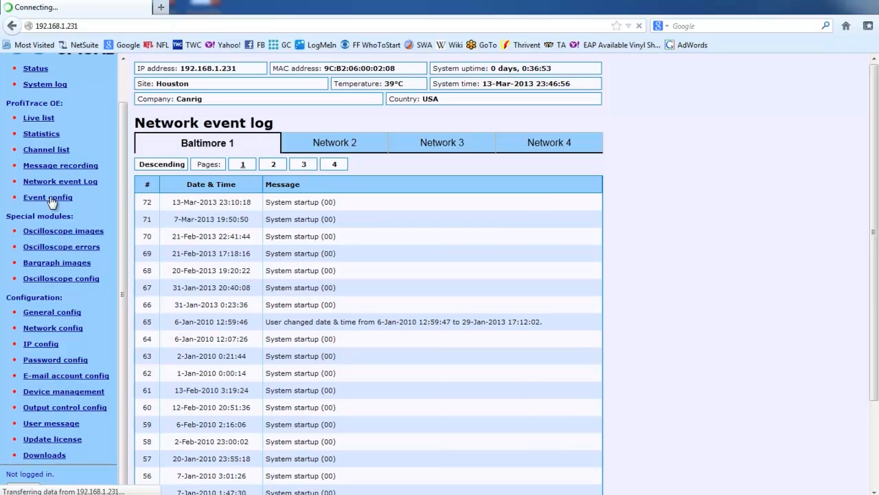
- Show the Event configuration page with system and Network 1 e-mail and log events off
click(48, 197)
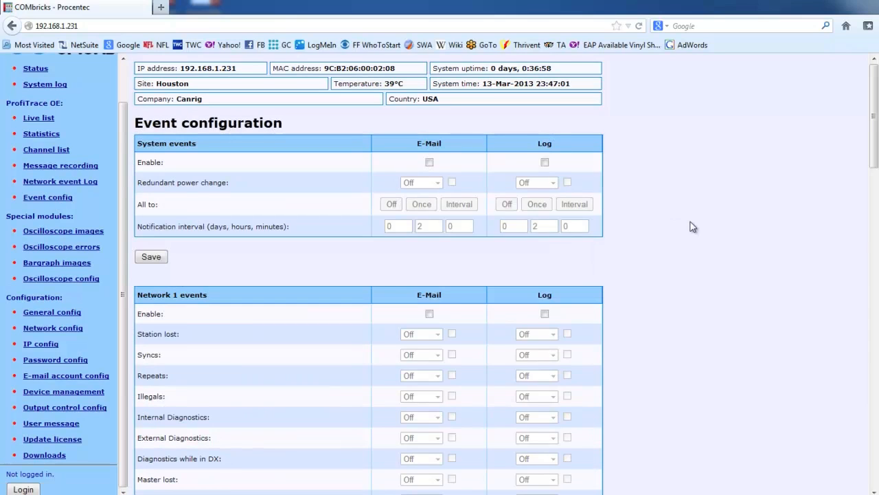
scroll(down, 3)
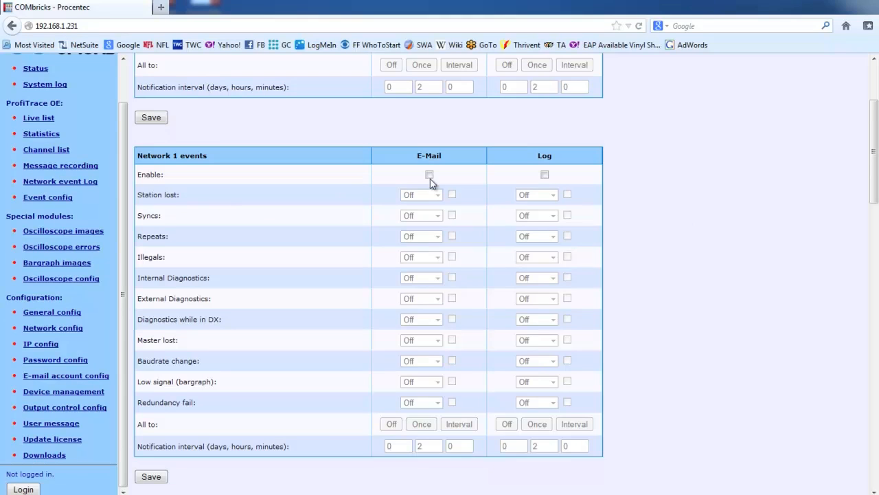
- Enable Network 1 e-mail notification for Station lost set to Once, dismissing the prompt
click(436, 194)
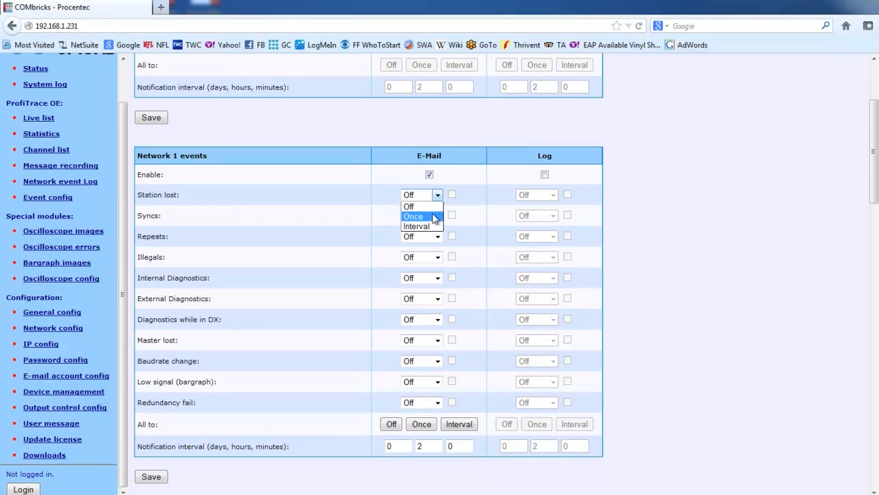
click(413, 215)
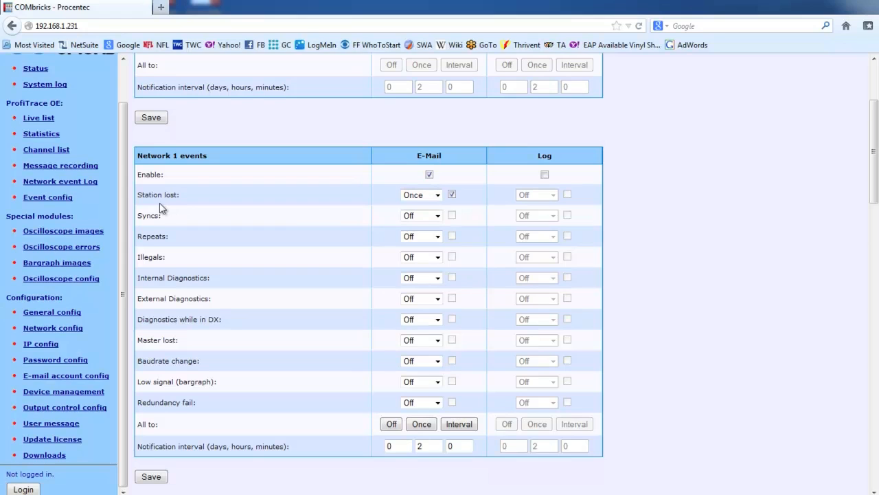
mouse_move(183, 201)
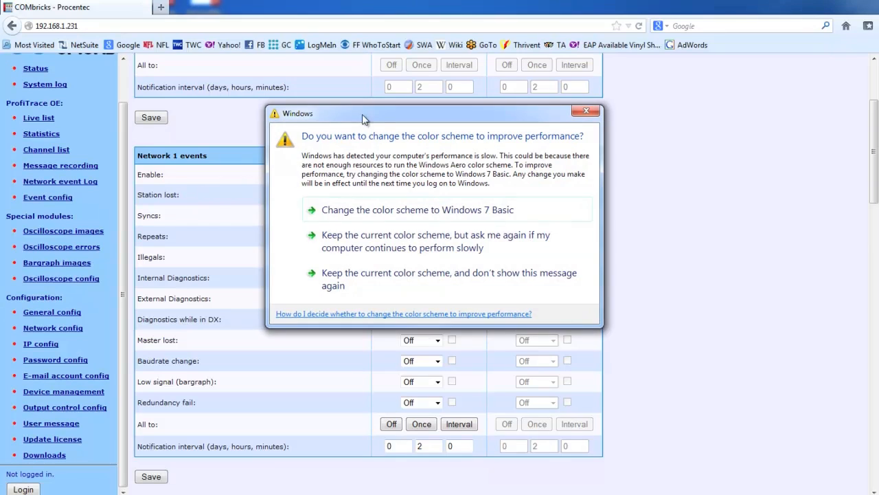
click(586, 110)
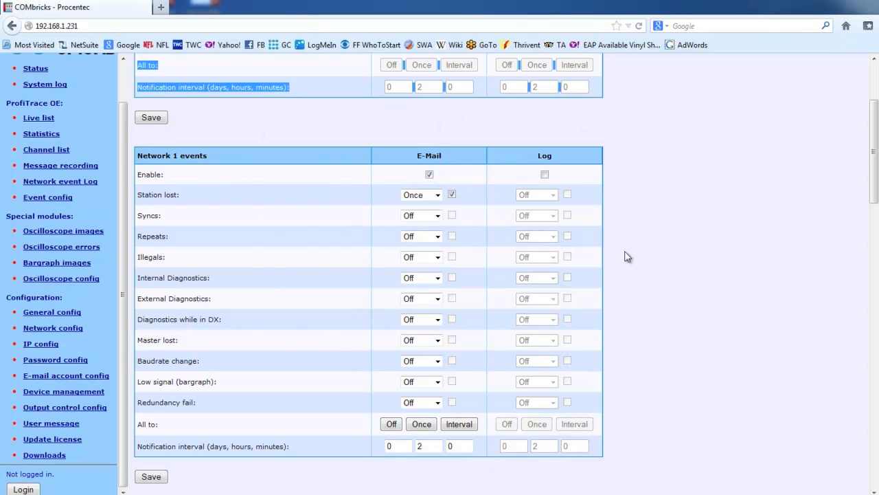
mouse_move(576, 209)
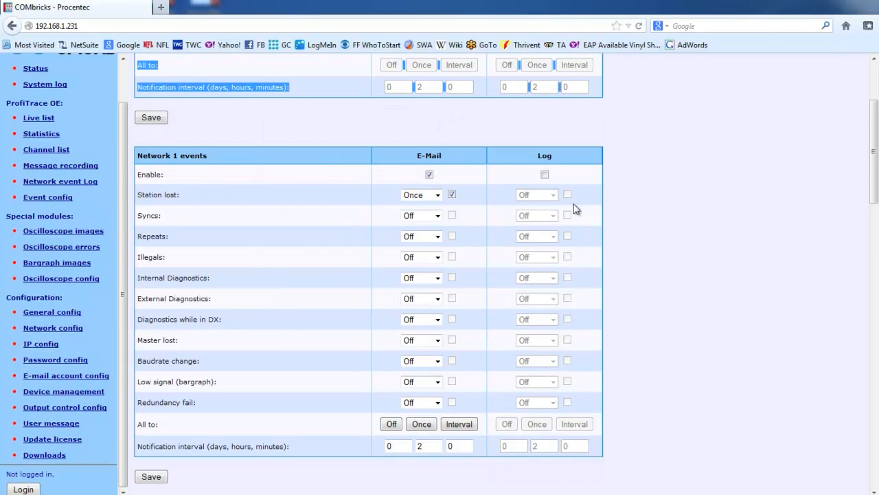
- Set Network 1 Station lost logging to Once and enable it
click(544, 174)
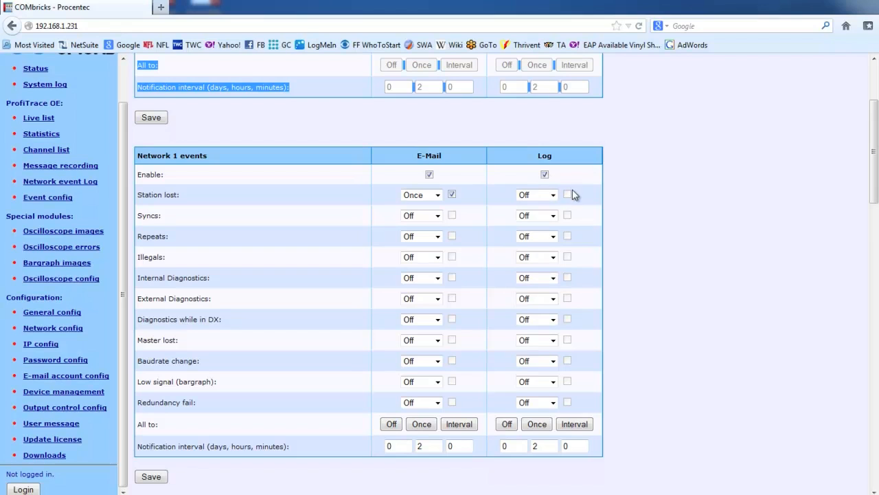
click(536, 195)
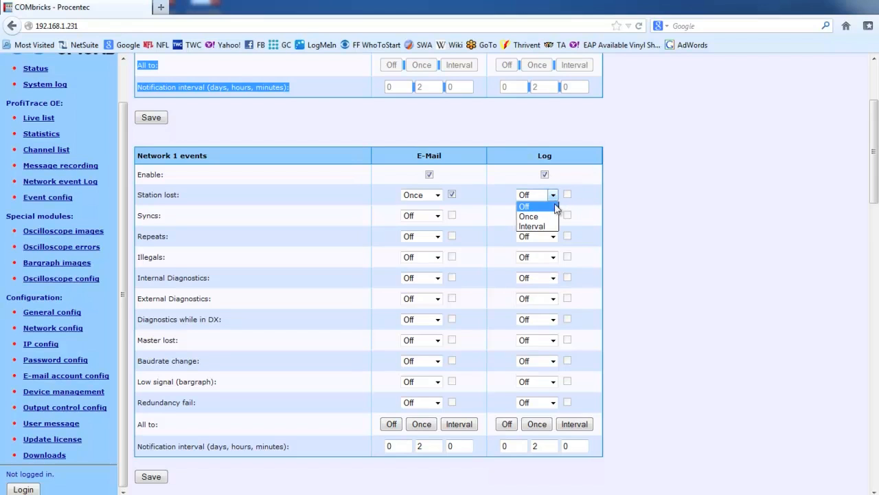
click(529, 217)
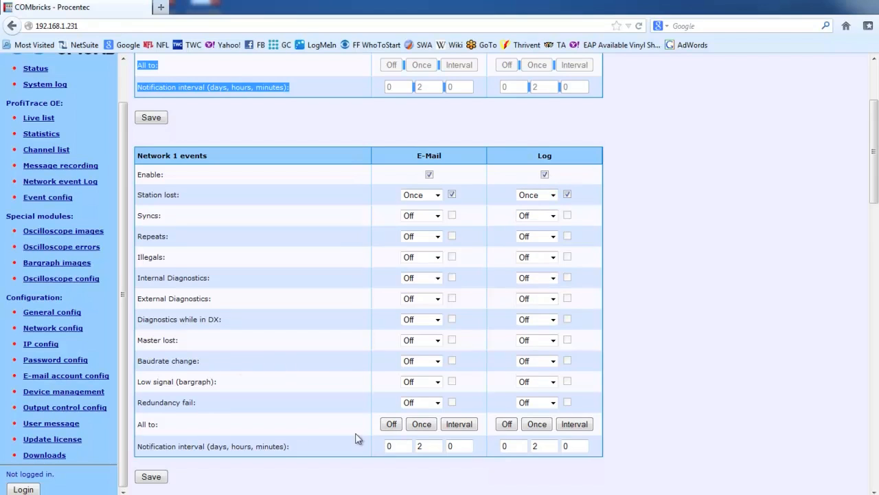
scroll(down, 3)
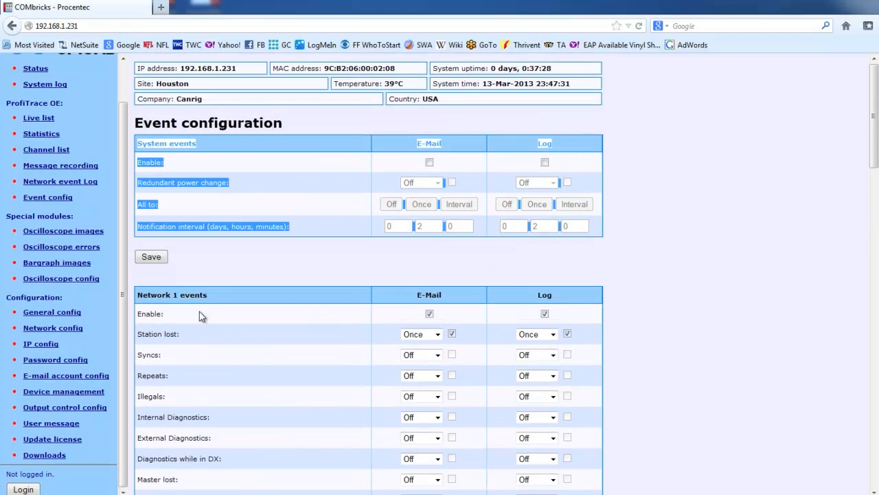
scroll(down, 3)
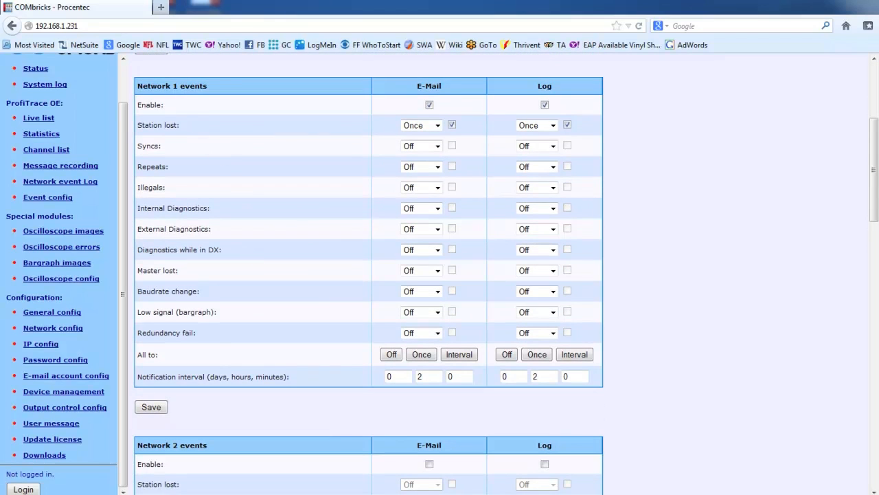
mouse_move(783, 295)
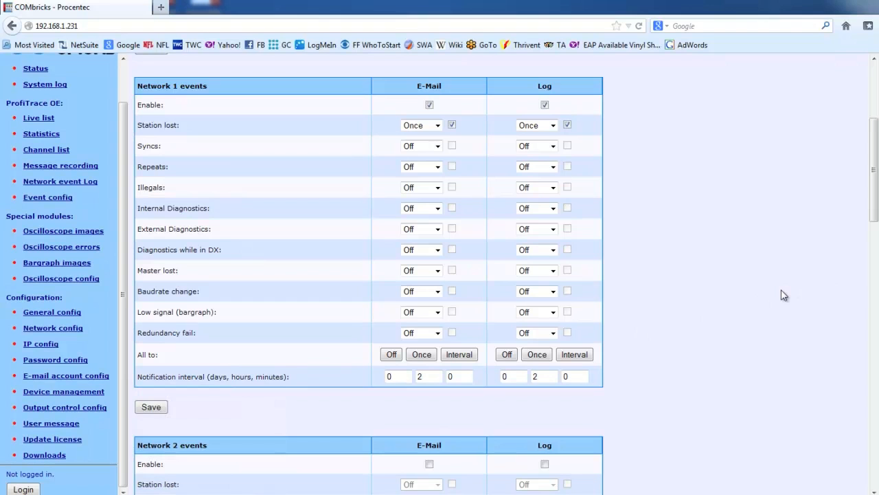
mouse_move(463, 174)
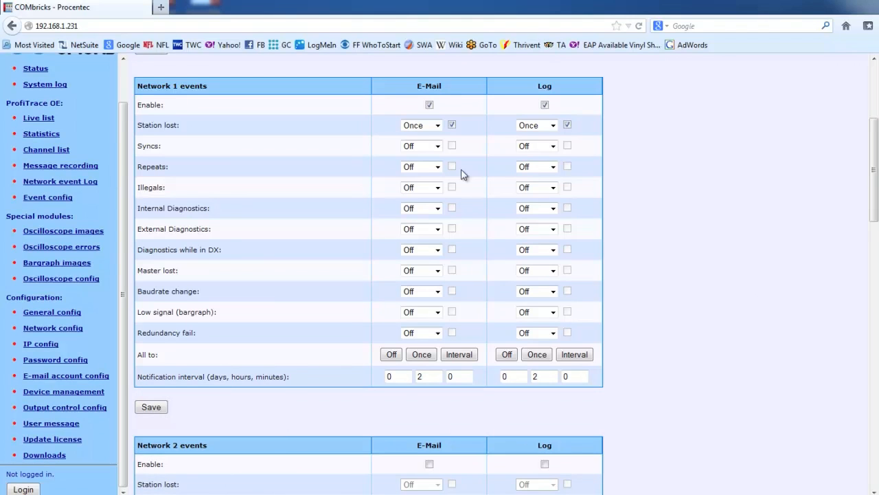
scroll(down, 3)
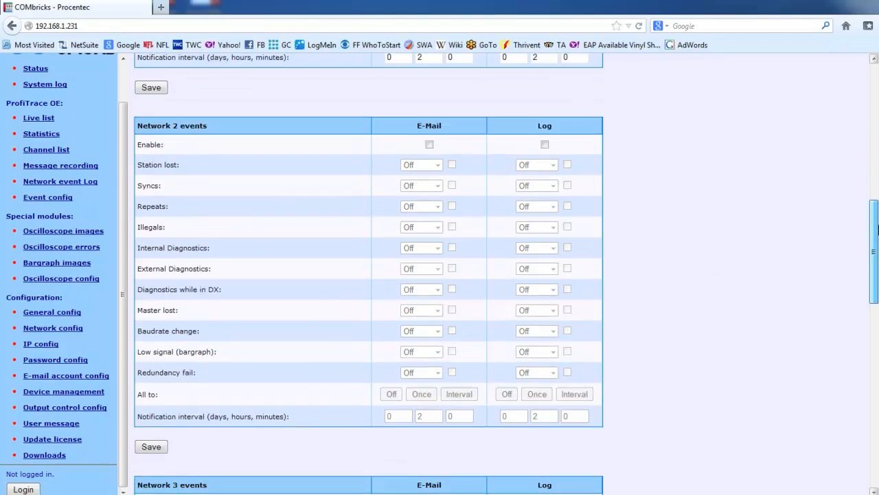
scroll(down, 3)
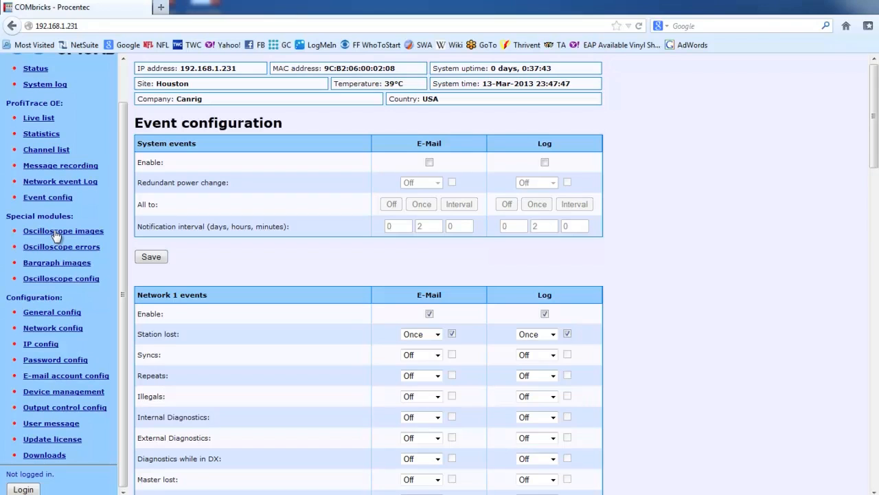
- Show Slot 1 Oscilloscope images with waveforms of six stations including master 2
click(63, 230)
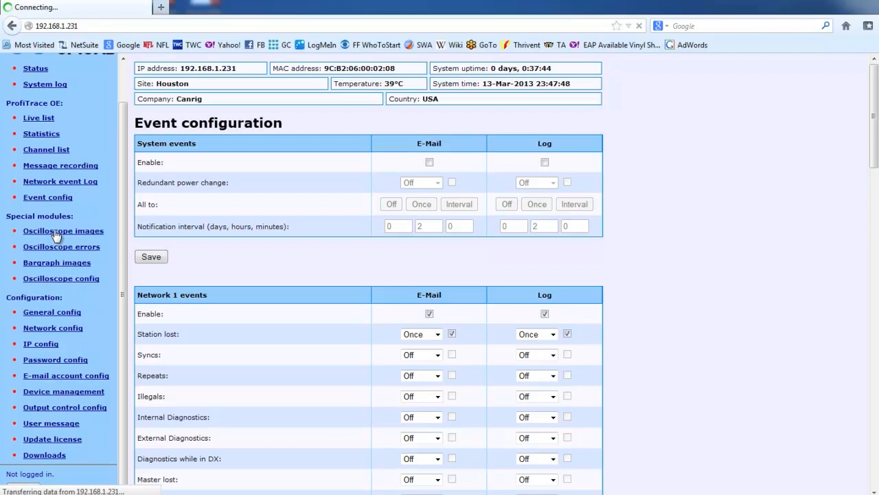
click(63, 230)
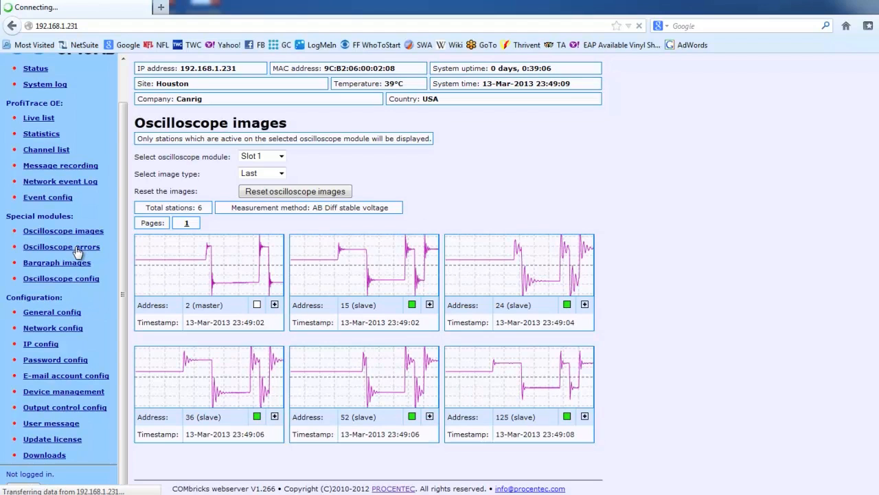
- View the empty Oscilloscope errors page, then the oscilloscope images, then the Baltimore 1 live list
click(61, 246)
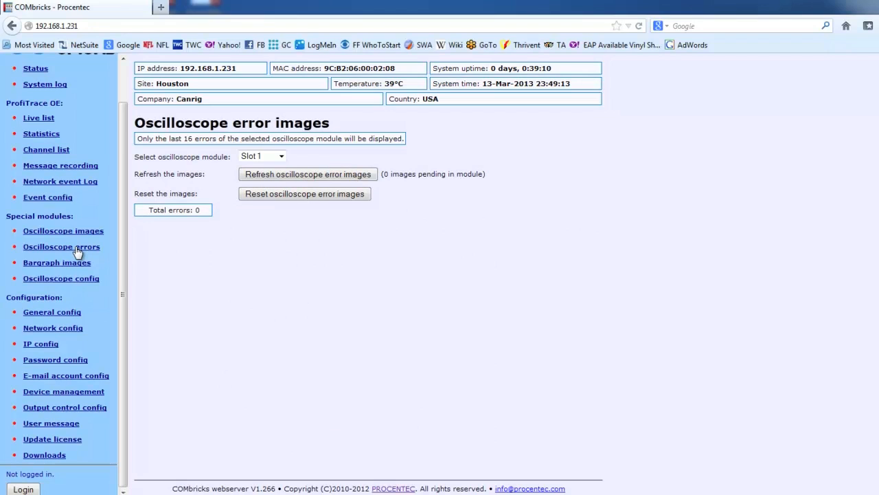
mouse_move(56, 235)
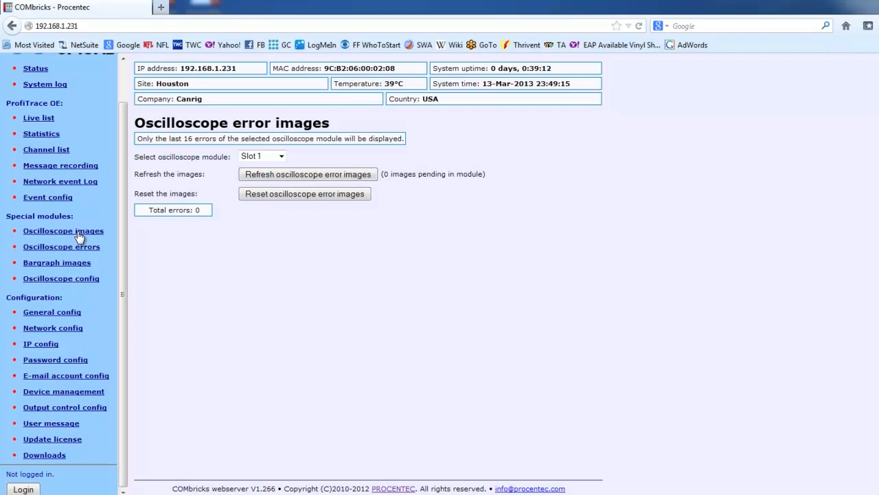
click(63, 230)
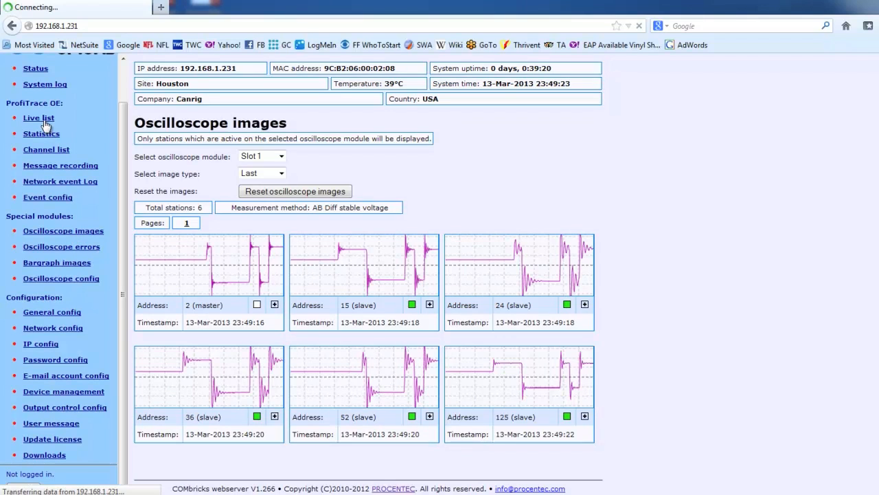
click(38, 117)
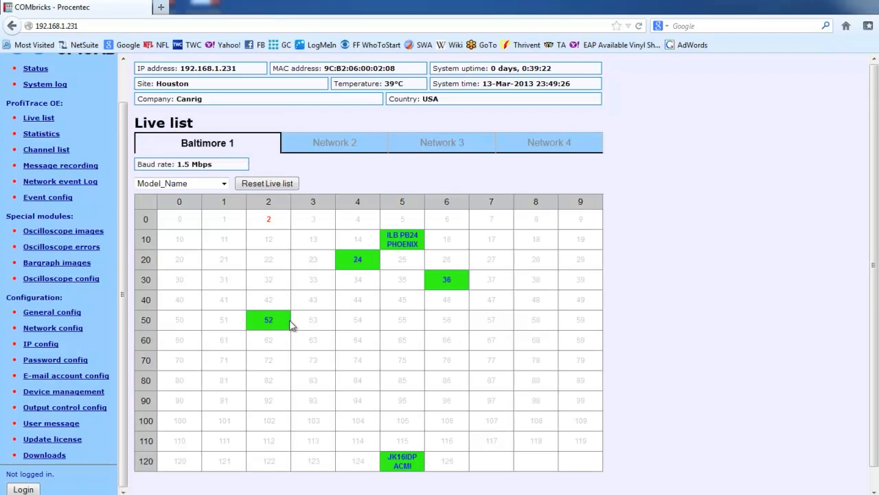
- Reopen the Slot 1 oscilloscope images page showing refreshed waveforms for all six stations
click(64, 231)
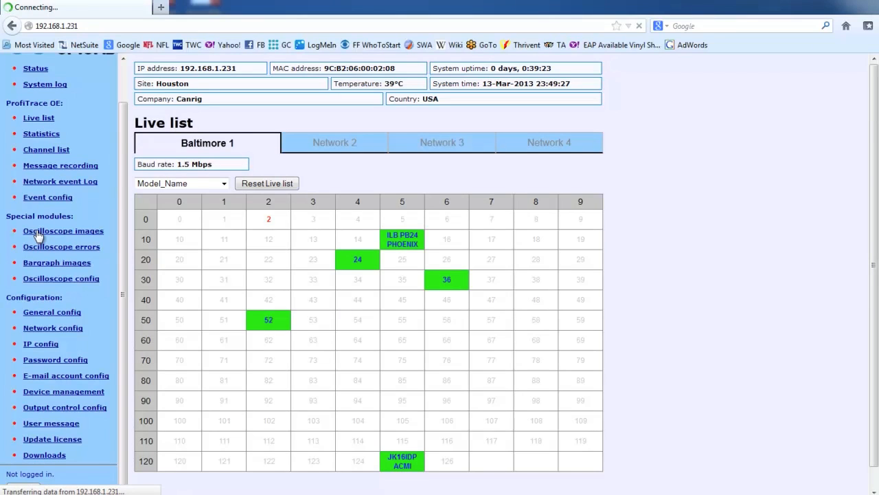
click(63, 231)
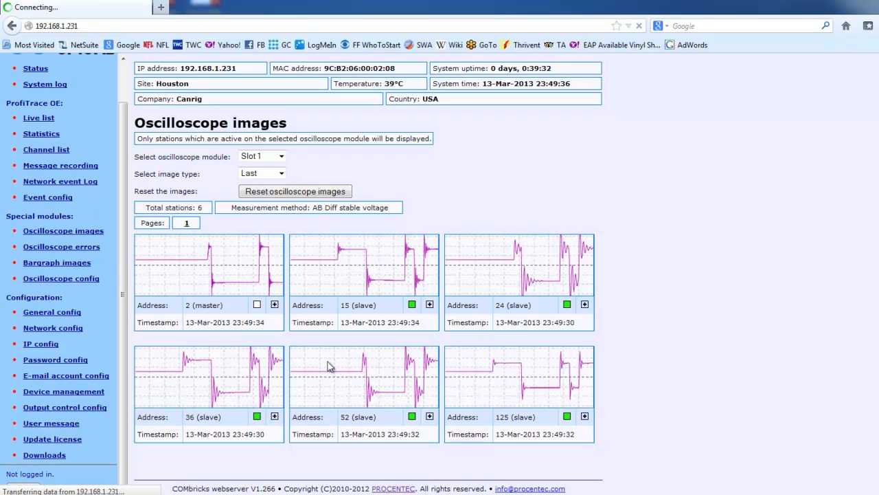
- Enlarge the oscilloscope waveform for Module 1, station address 52
click(366, 391)
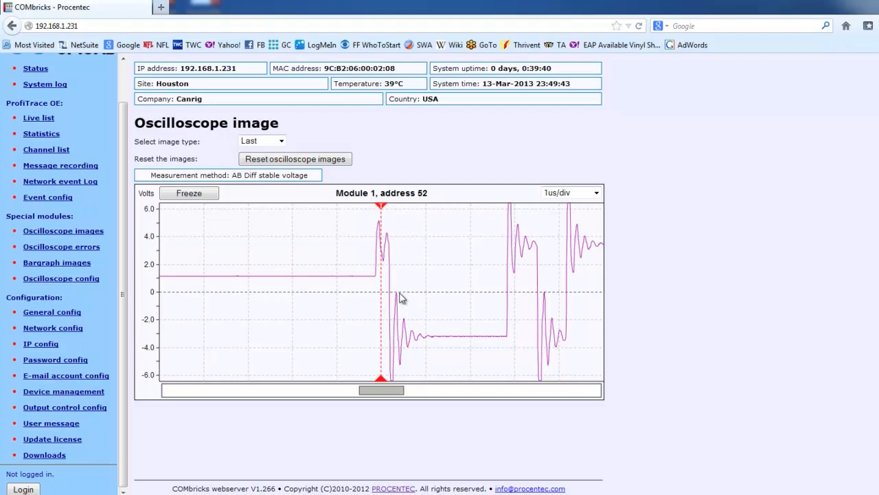
mouse_move(489, 335)
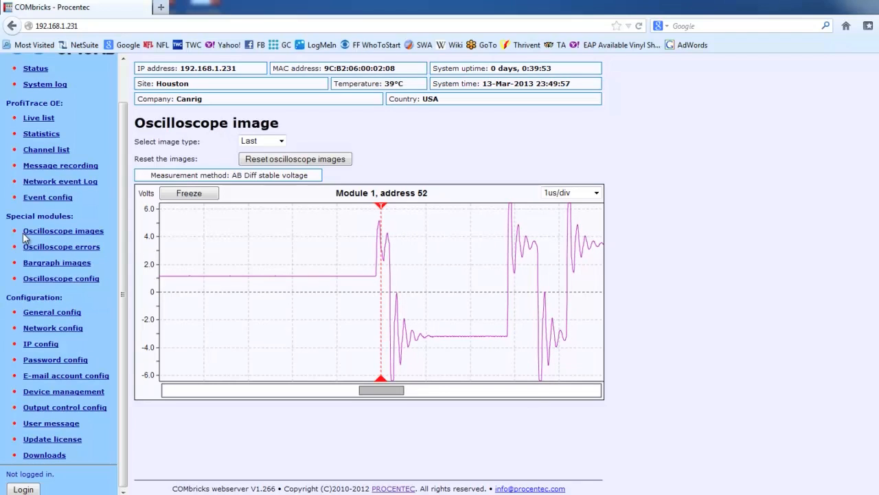
mouse_move(62, 254)
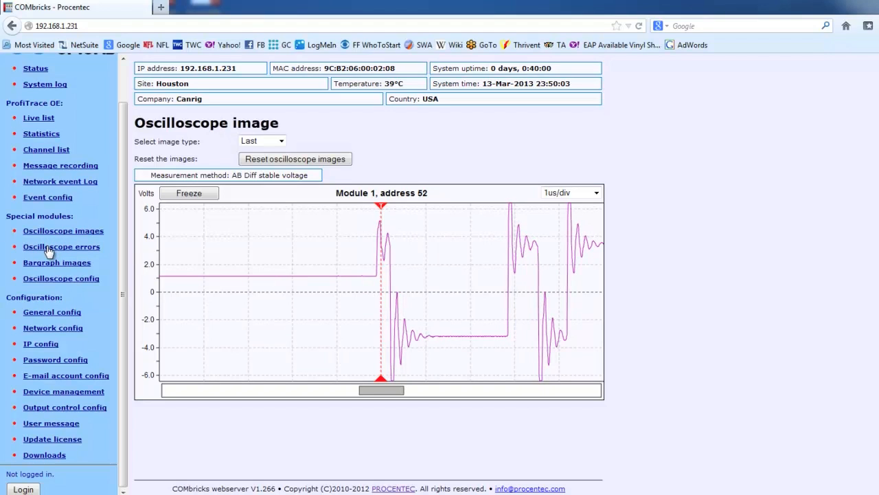
- Check the error images (zero errors), then return to the six-station oscilloscope overview
click(61, 246)
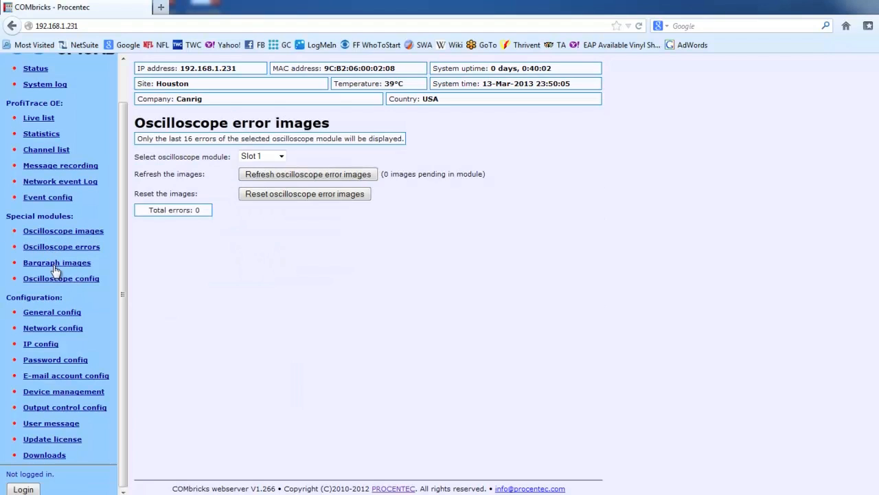
mouse_move(44, 237)
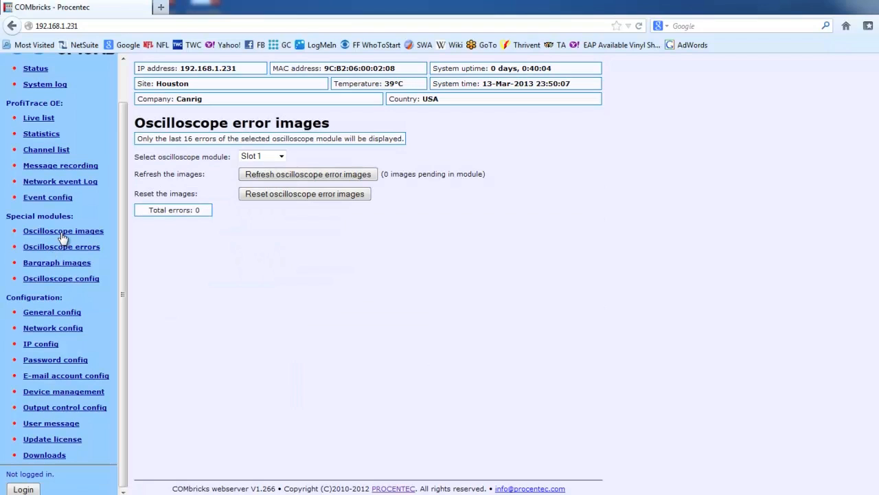
click(62, 230)
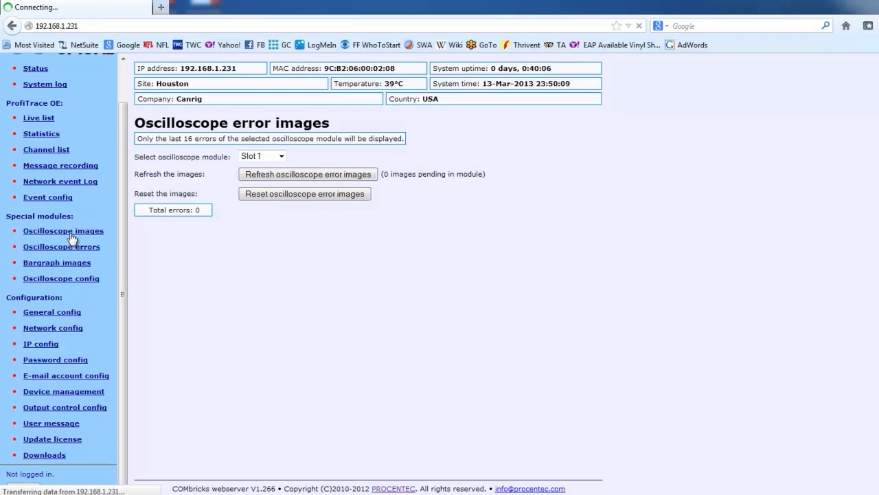
click(63, 230)
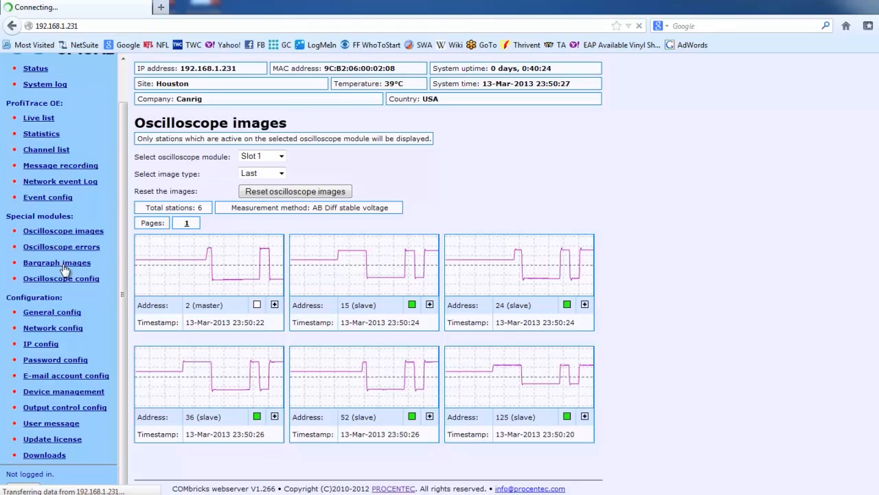
- Show the Slot 1 bargraph of station amplitudes, ranging 3.78–6.30 V, after revisiting oscilloscope images
click(57, 262)
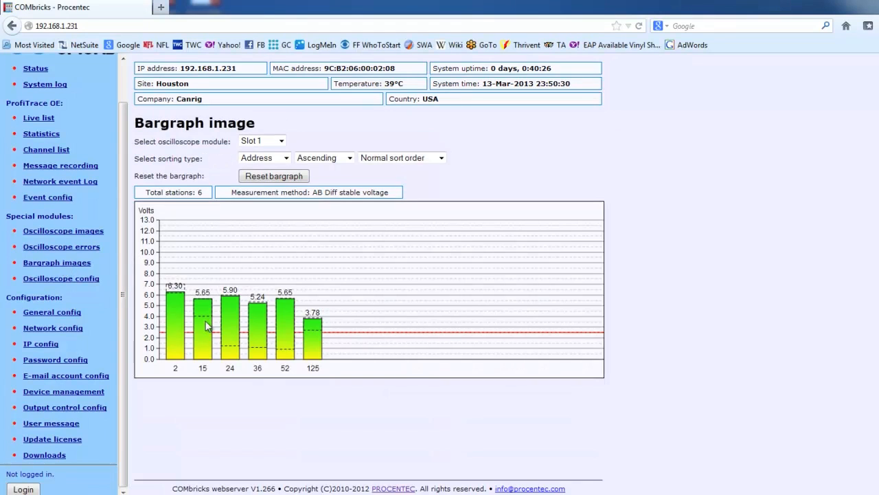
mouse_move(184, 318)
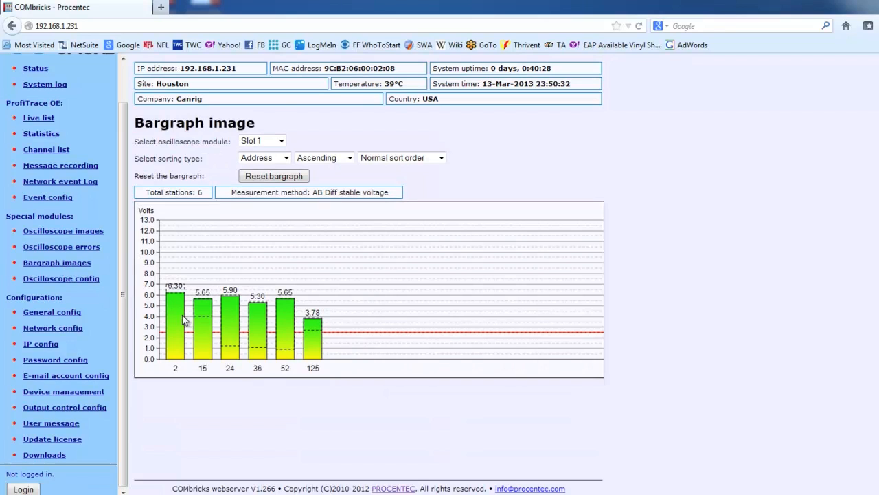
mouse_move(261, 338)
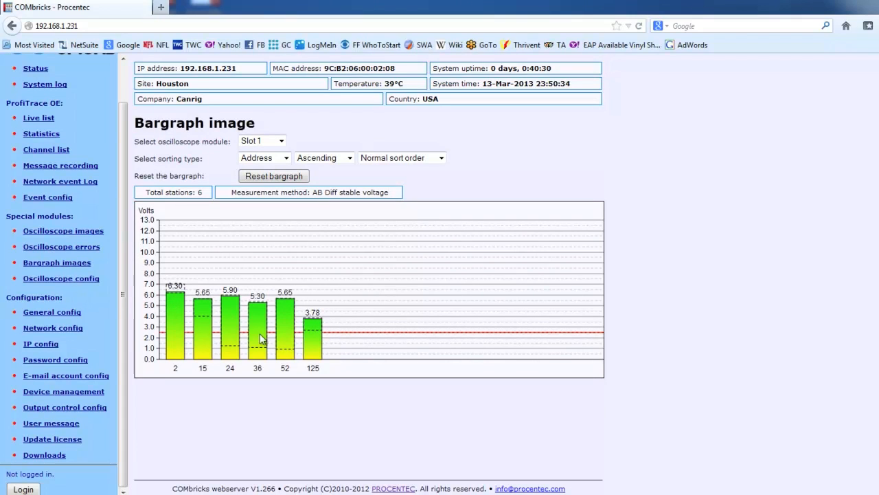
mouse_move(44, 237)
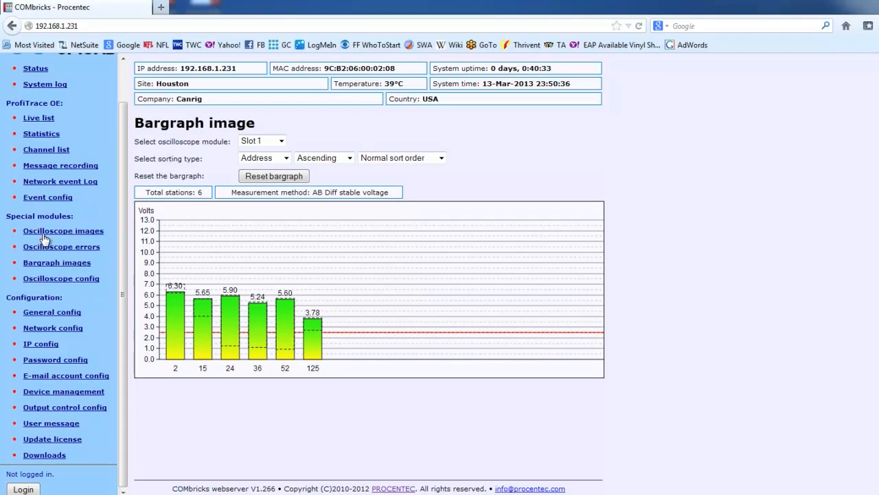
click(63, 230)
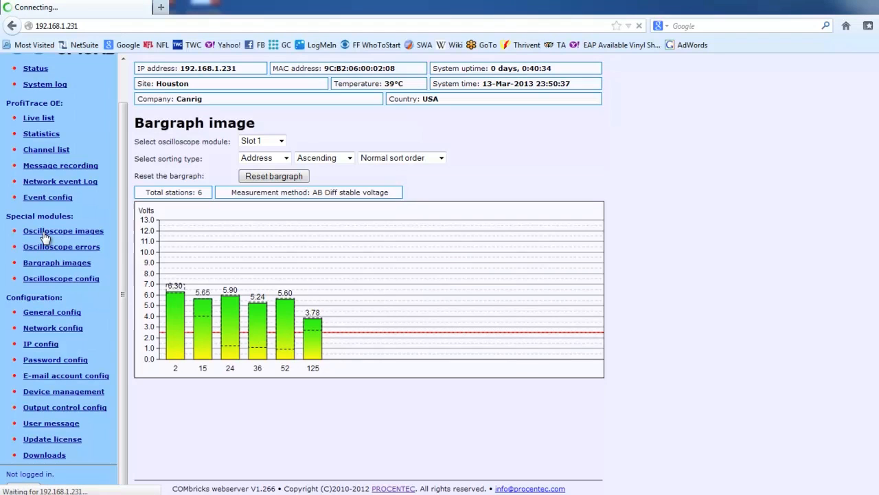
click(63, 230)
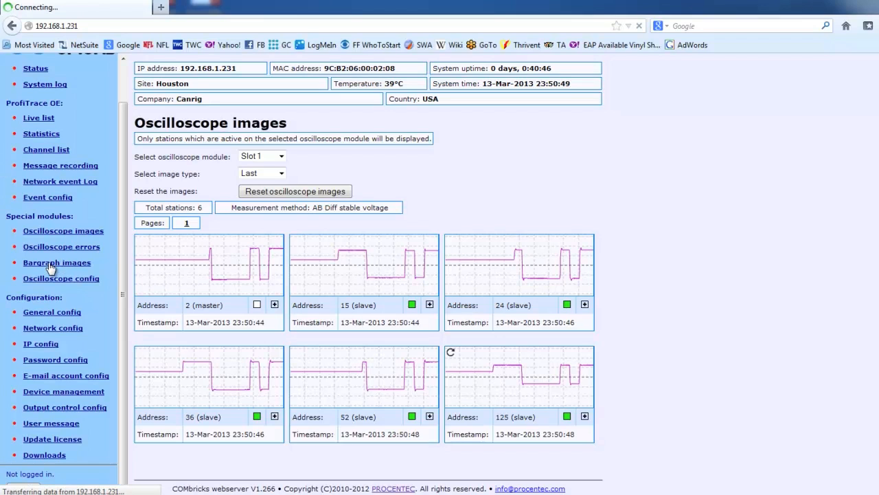
click(57, 262)
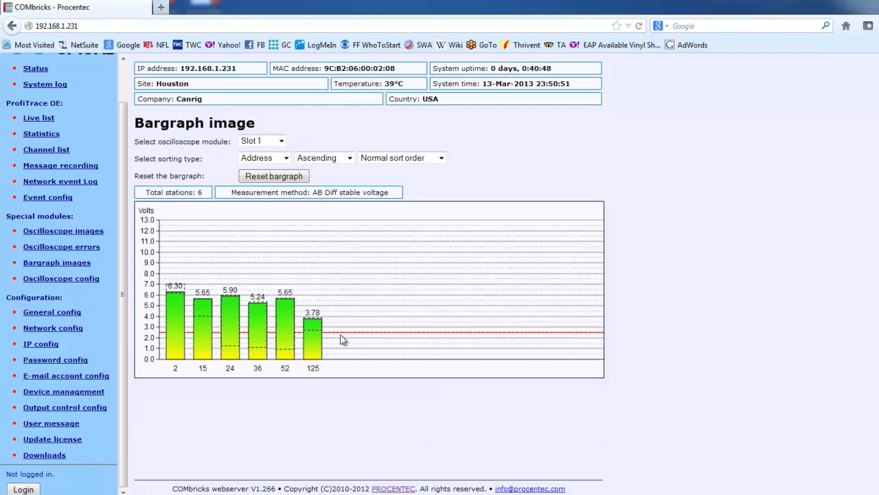
mouse_move(405, 309)
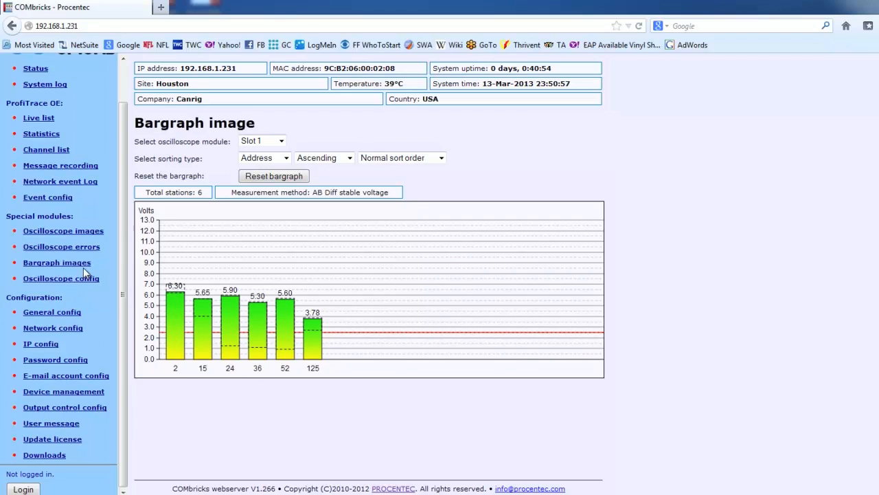
mouse_move(52, 312)
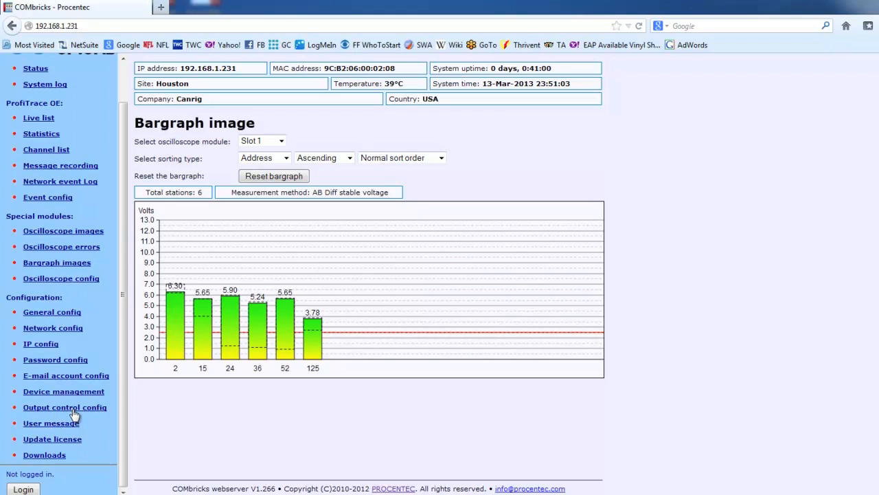
mouse_move(102, 413)
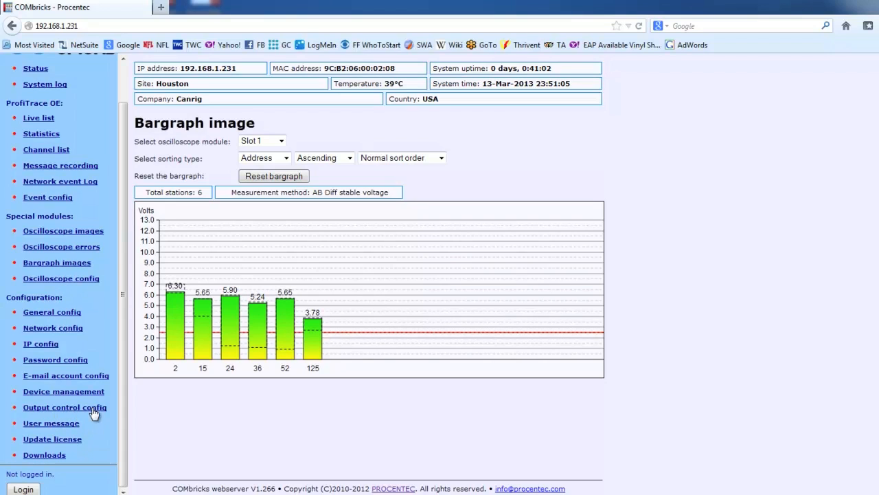